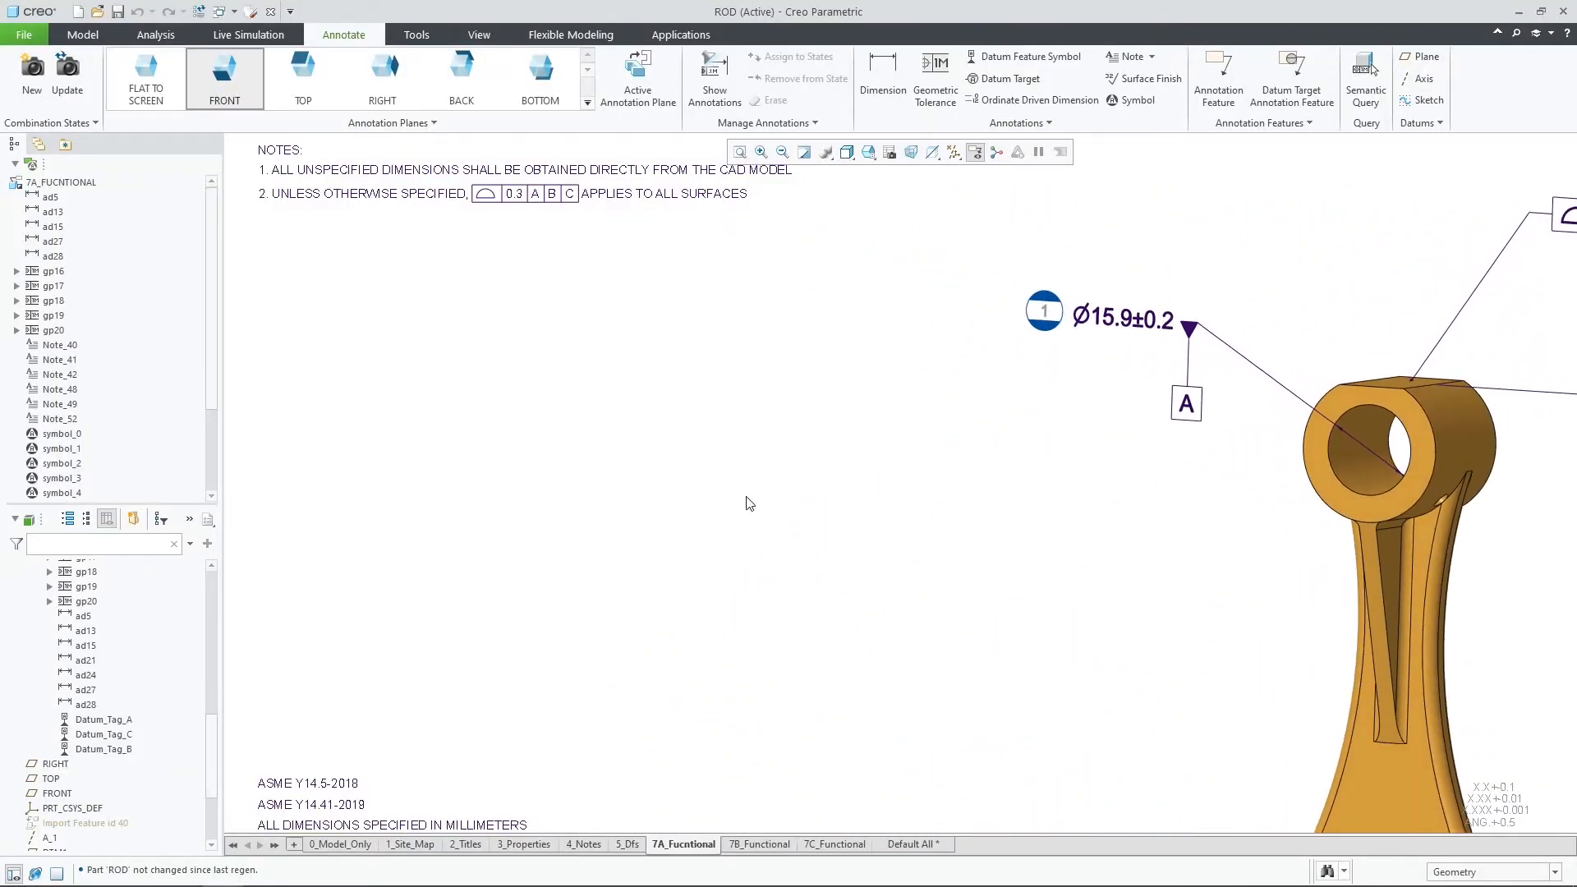
Switch the diameter balloon's grouping to TSE in Symbol Customization, keeping object type DIMENSION.
{"action": "left_click", "coordinate": [1043, 313]}
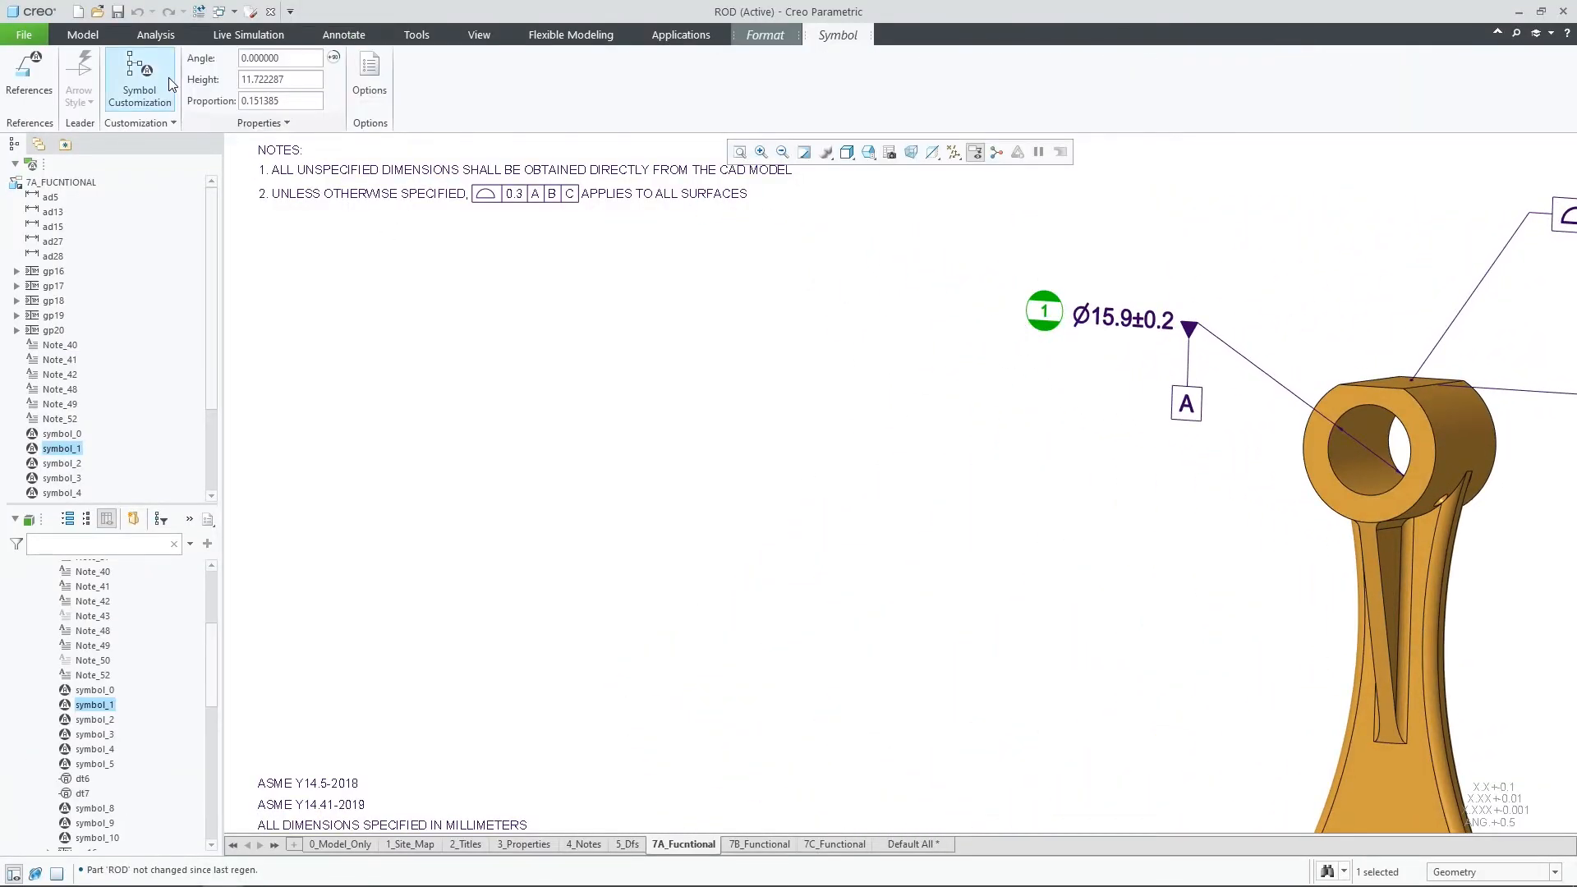
{"action": "left_click", "coordinate": [138, 81]}
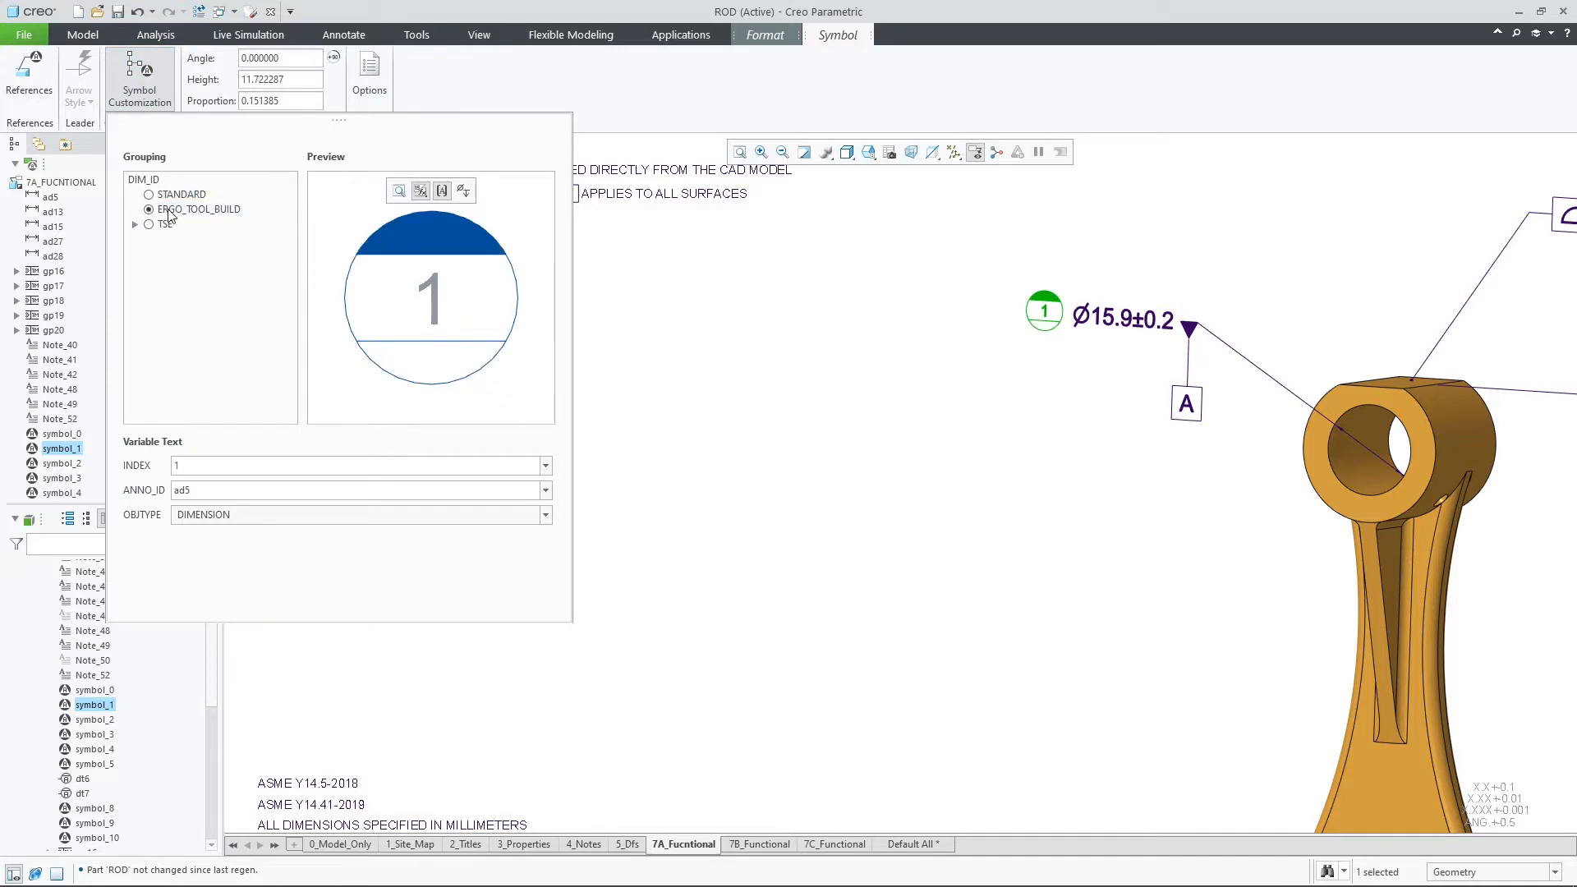
{"action": "left_click", "coordinate": [135, 223]}
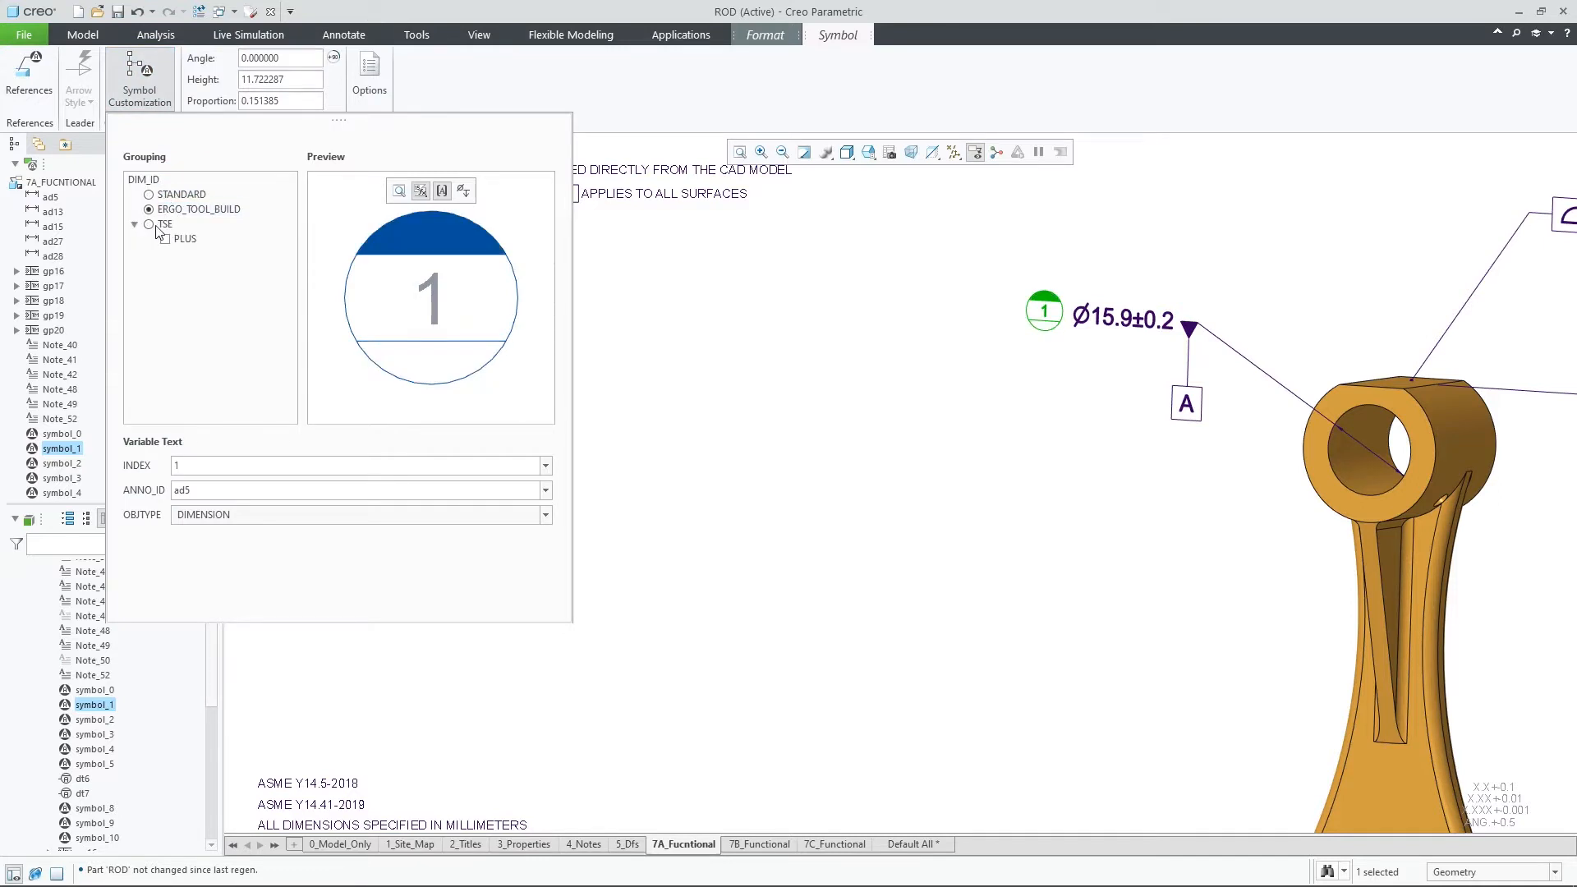
{"action": "left_click", "coordinate": [546, 514]}
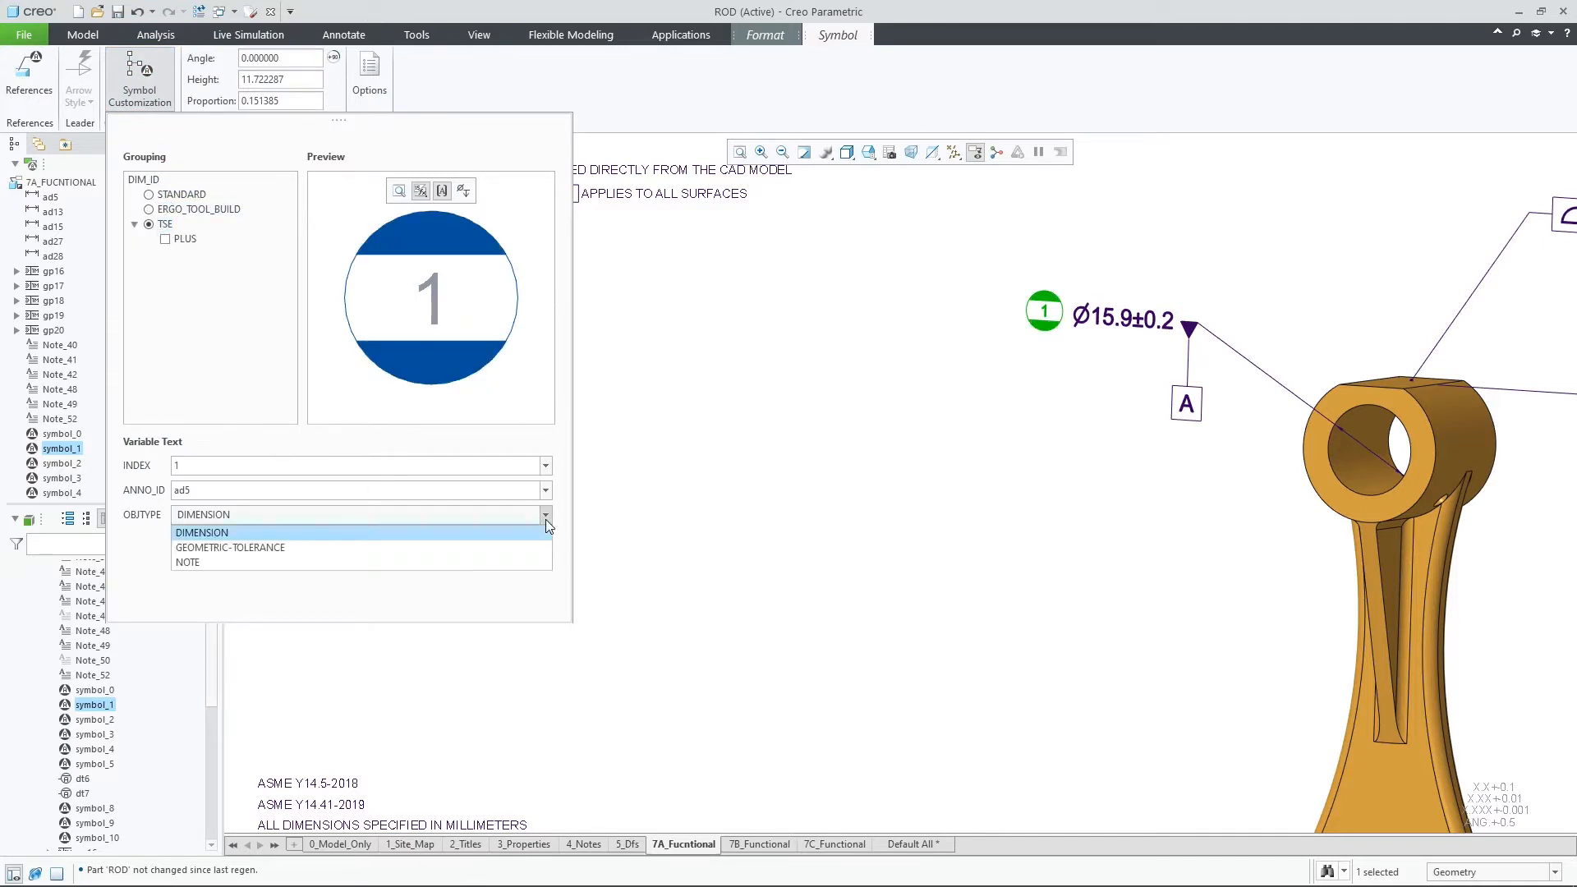
{"action": "left_click", "coordinate": [201, 533]}
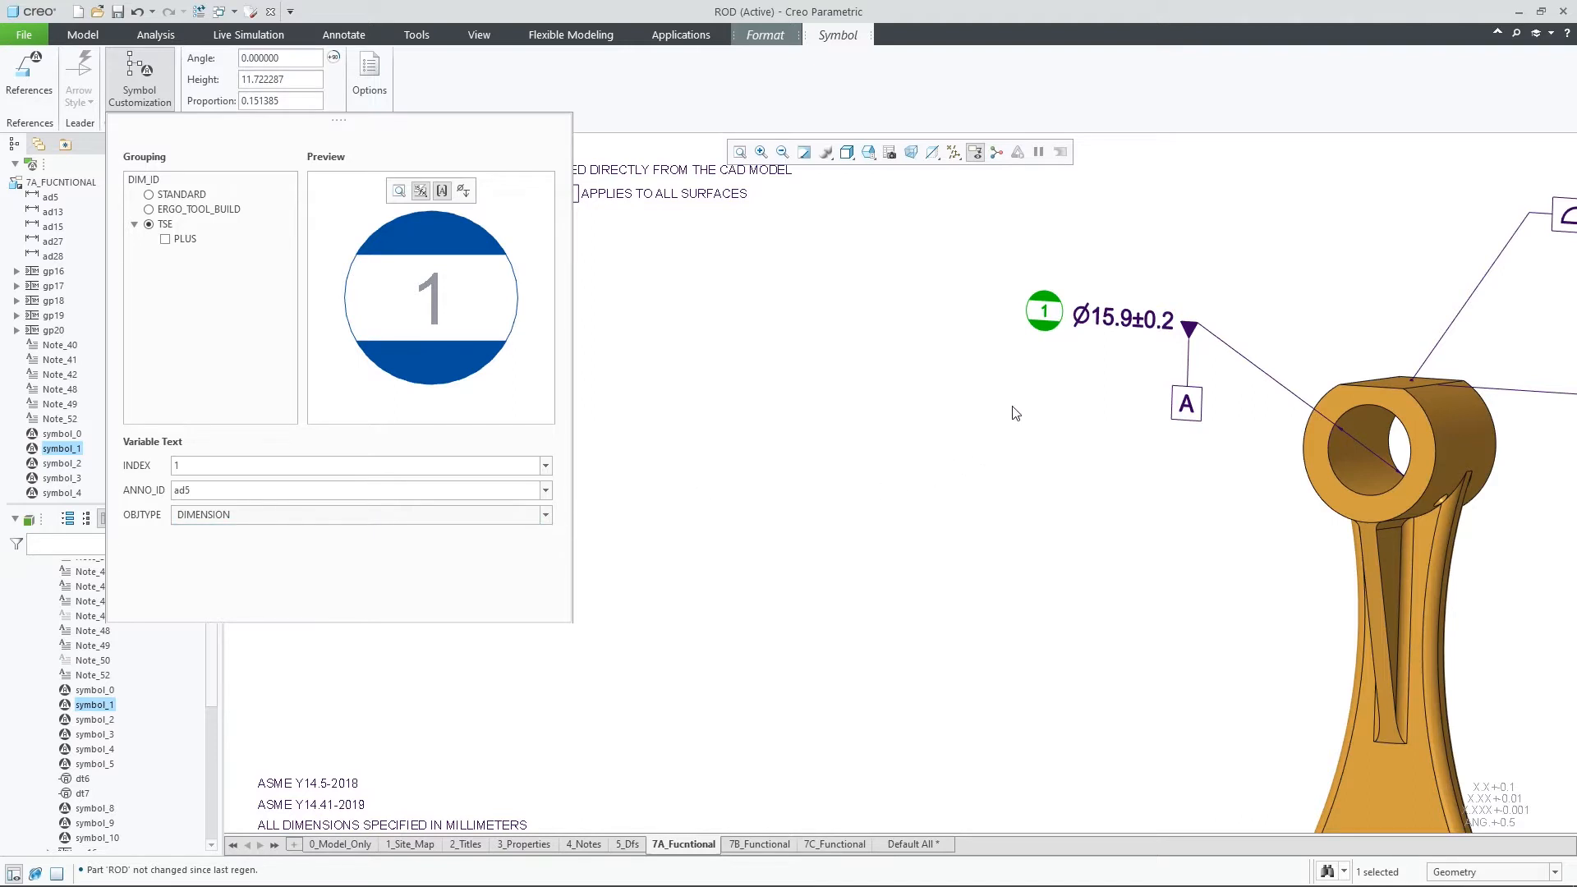
{"action": "right_click", "coordinate": [1045, 310]}
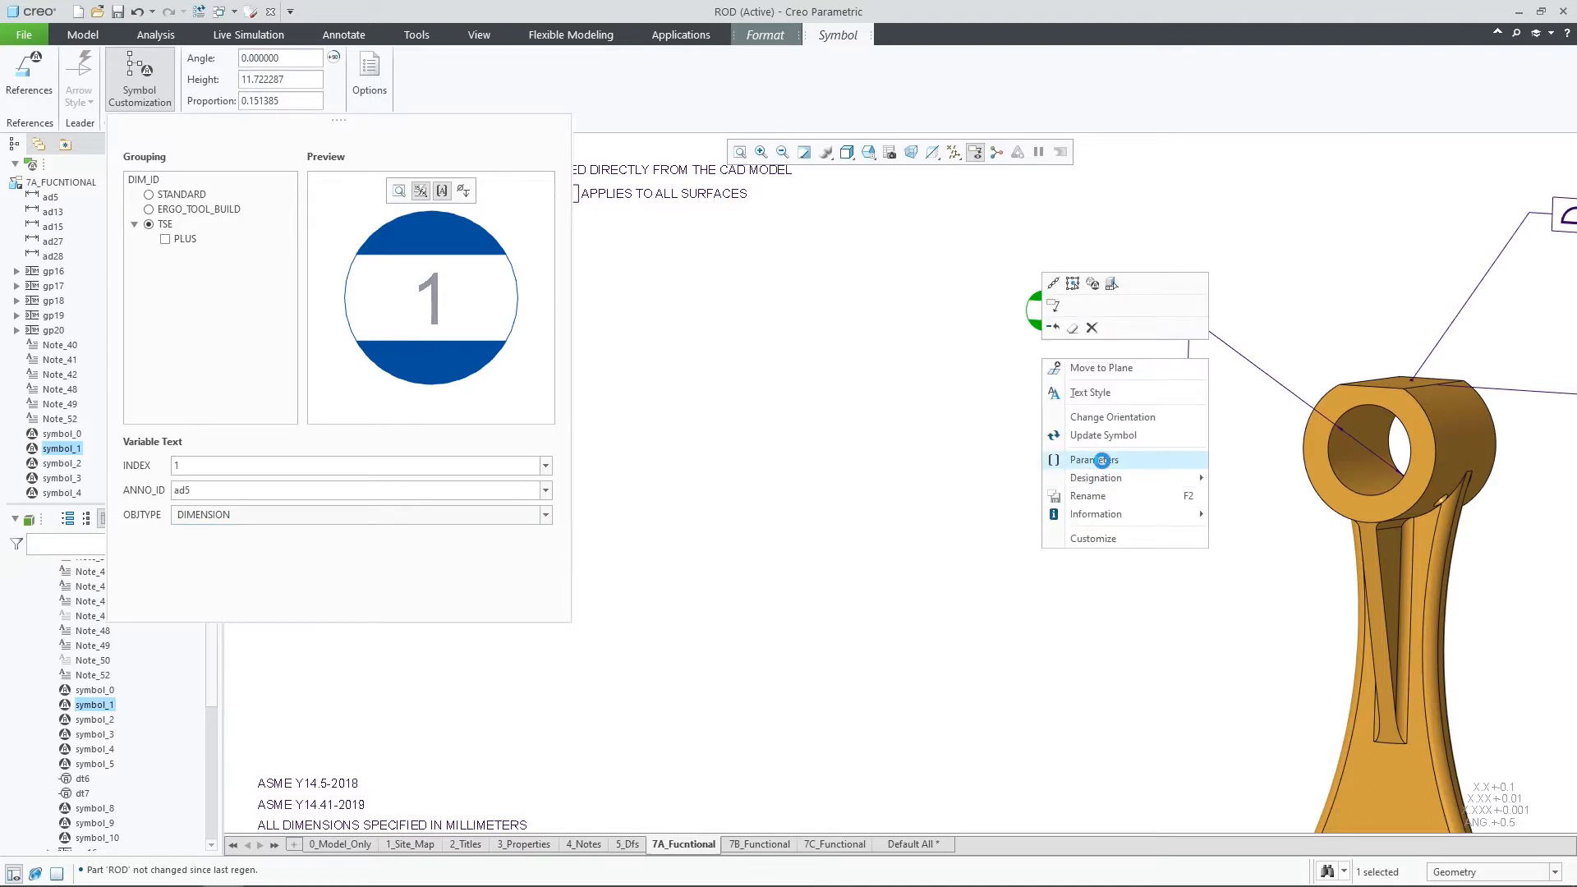
Check the balloon's parameters, then start redefining the DIM_ID symbol via Define Symbol > Redefine.
{"action": "left_click", "coordinate": [1094, 459]}
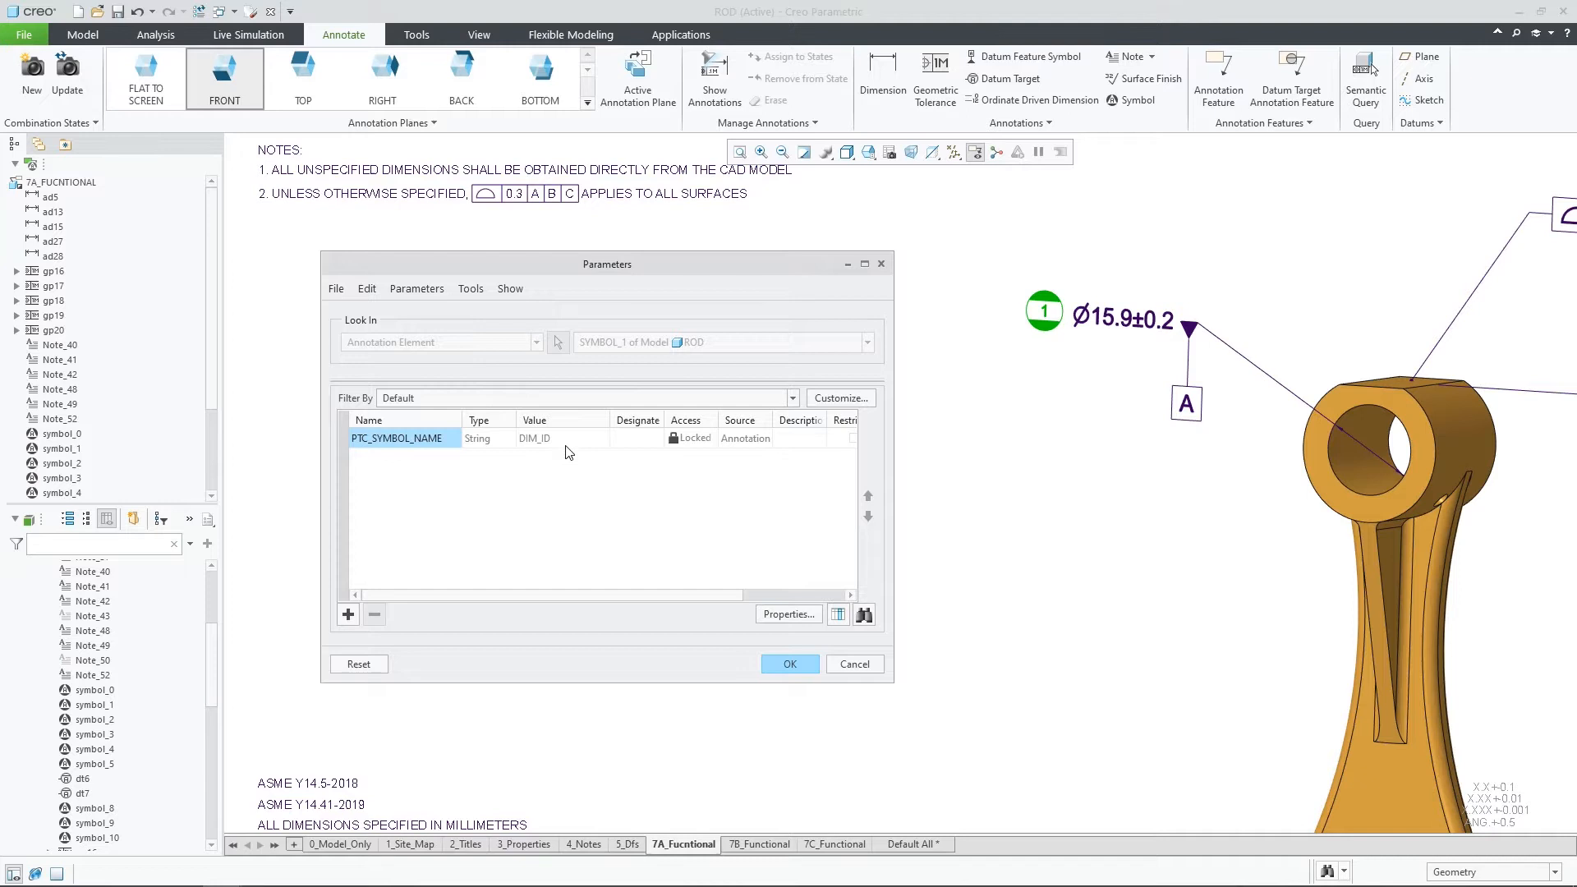
{"action": "left_click", "coordinate": [1018, 123]}
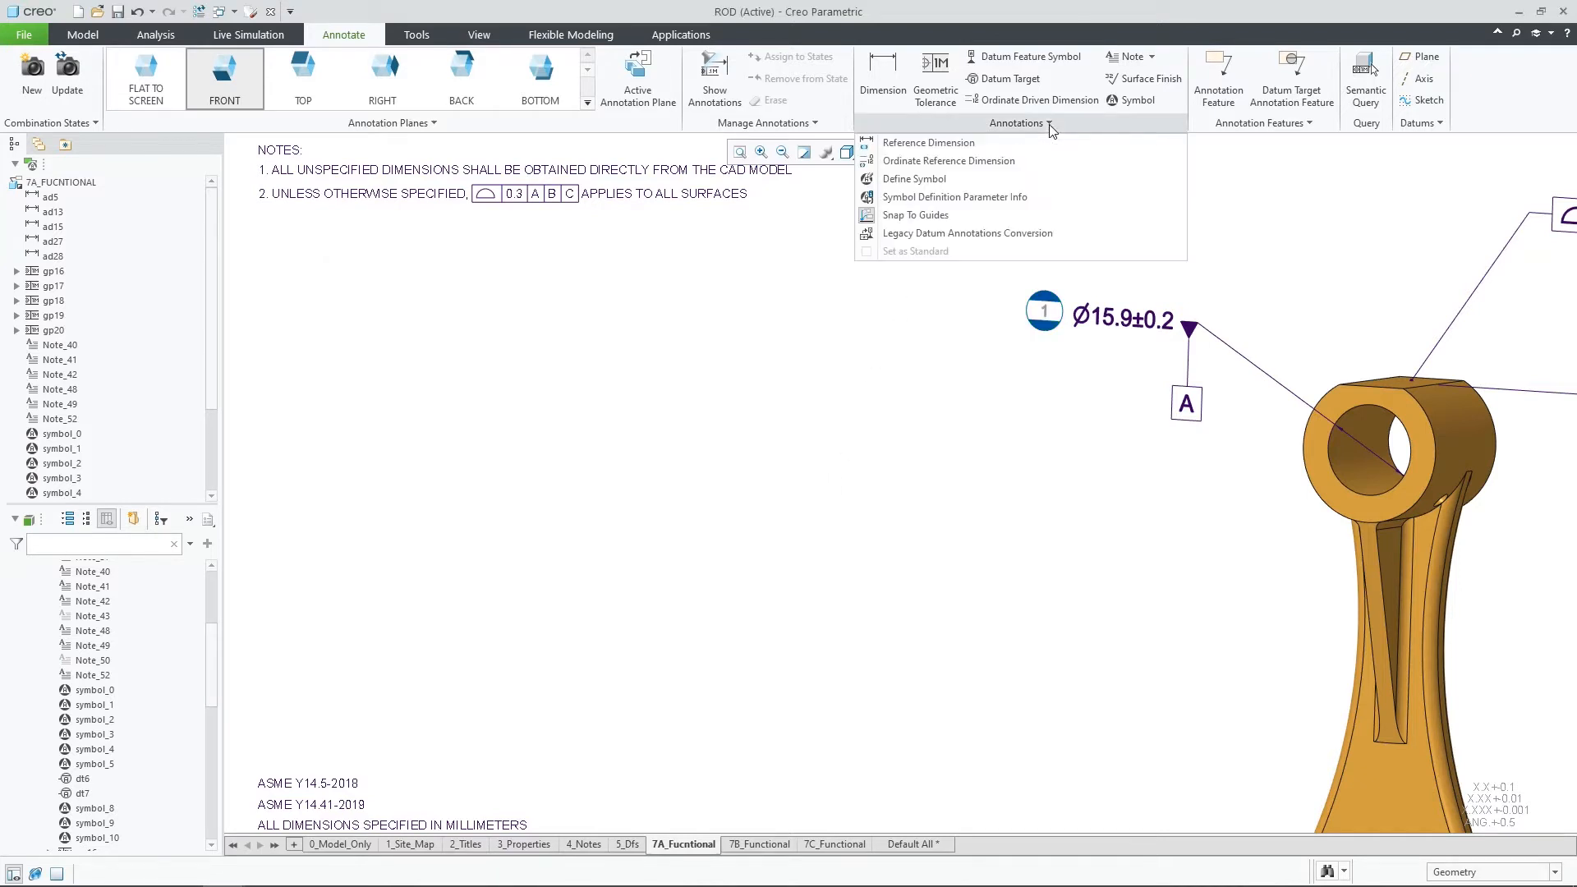
{"action": "left_click", "coordinate": [913, 178]}
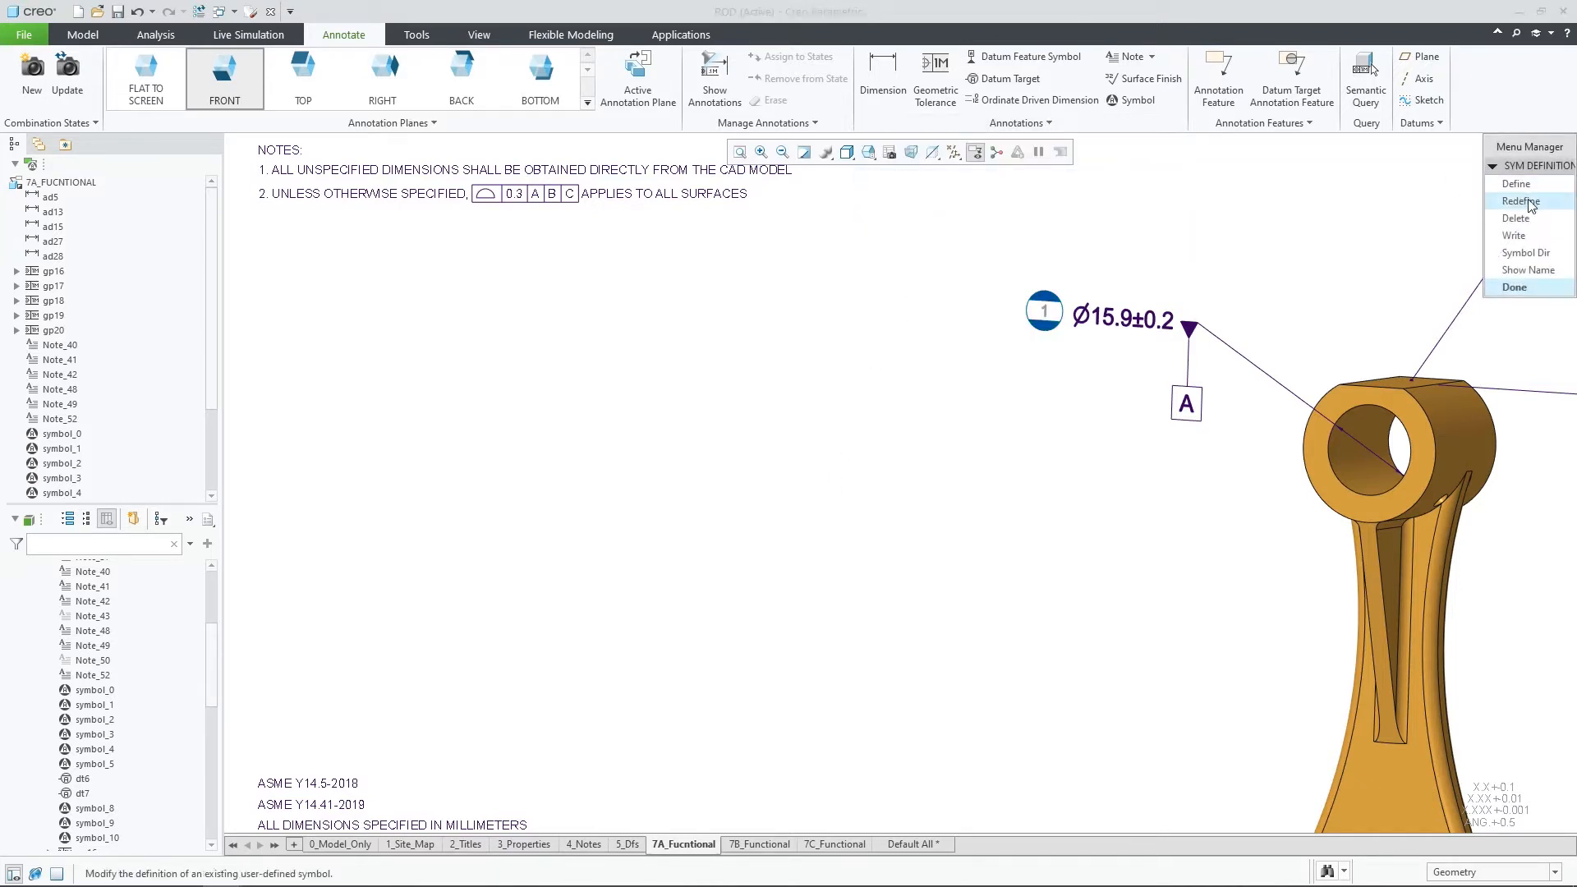
{"action": "left_click", "coordinate": [1521, 200]}
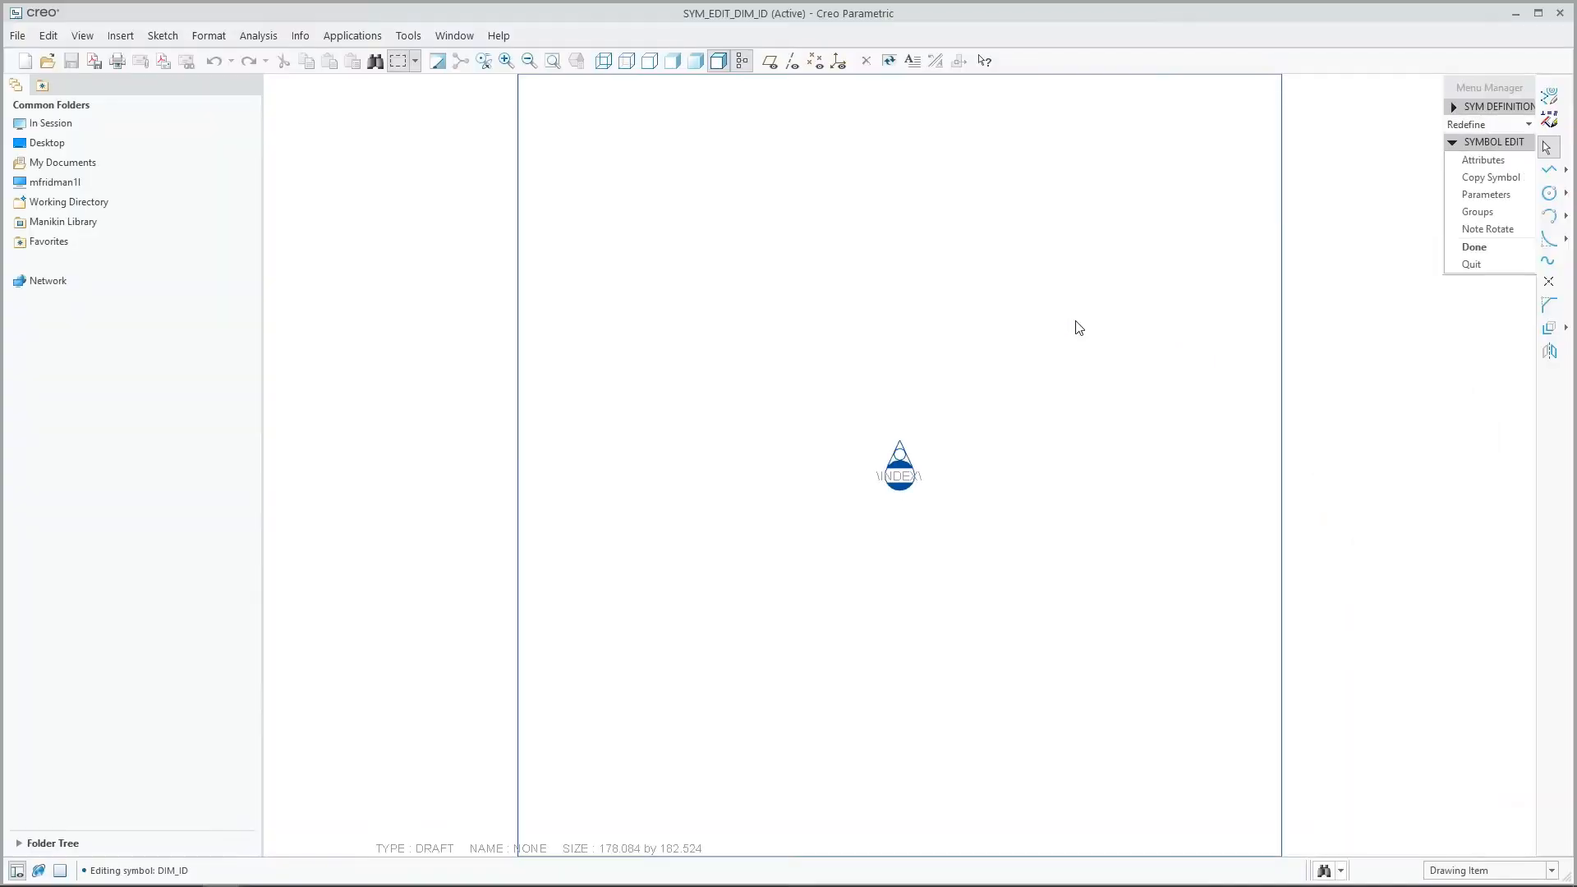
In the definition's Grouping attributes, name the group parameters SYMBOL_TYPE and TSE_PLUS_TYPE.
{"action": "left_click", "coordinate": [1482, 160]}
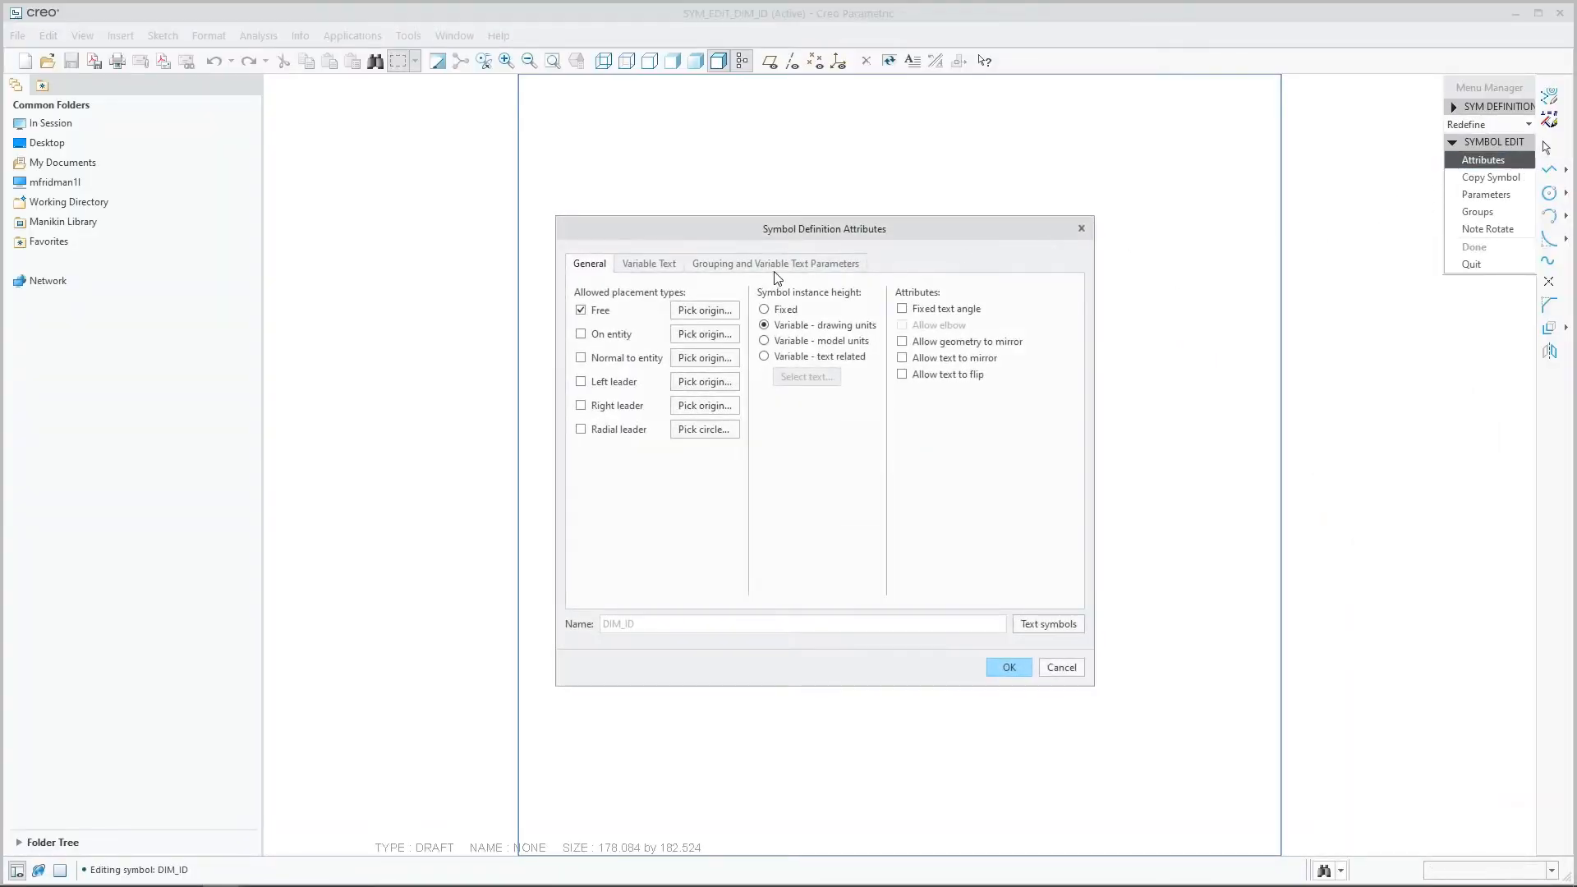
{"action": "left_click", "coordinate": [773, 263]}
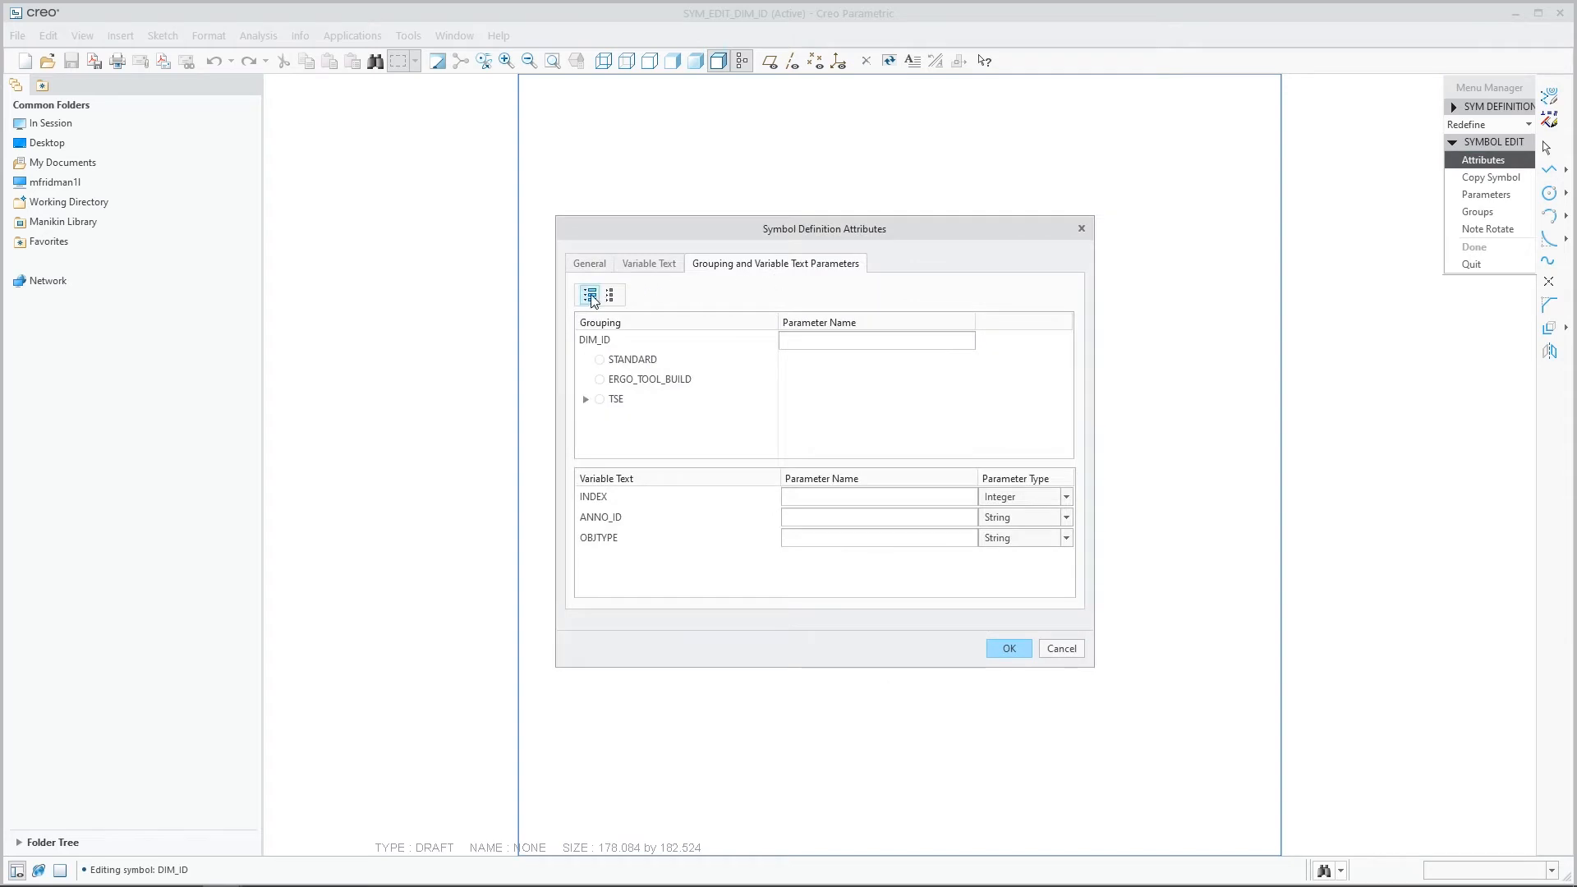
{"action": "left_click", "coordinate": [586, 397]}
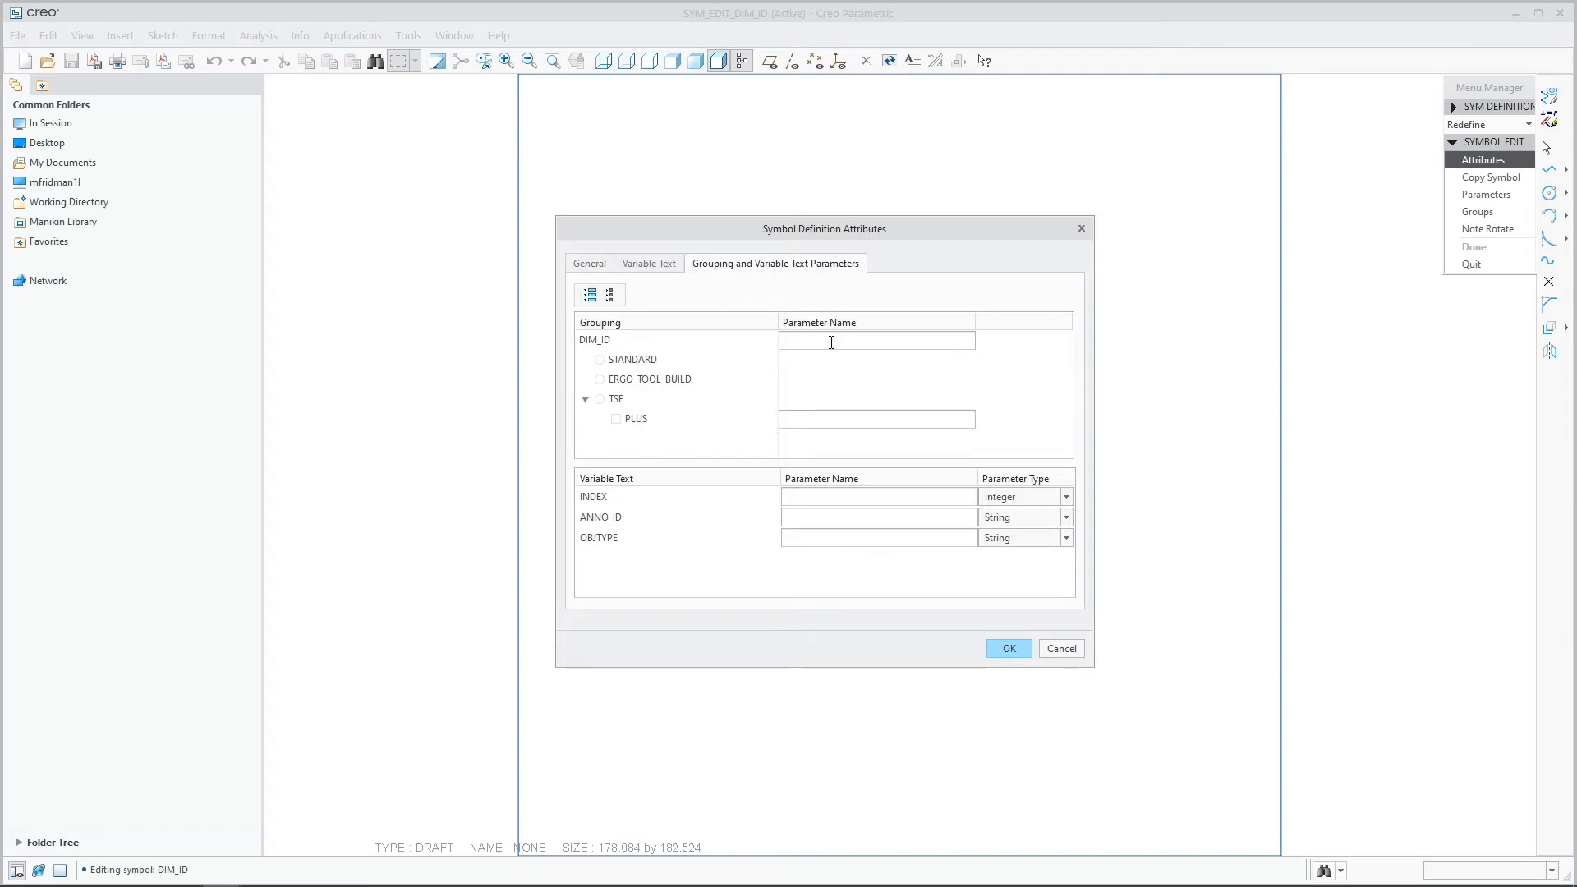
{"action": "type", "text": "SYMBOL"}
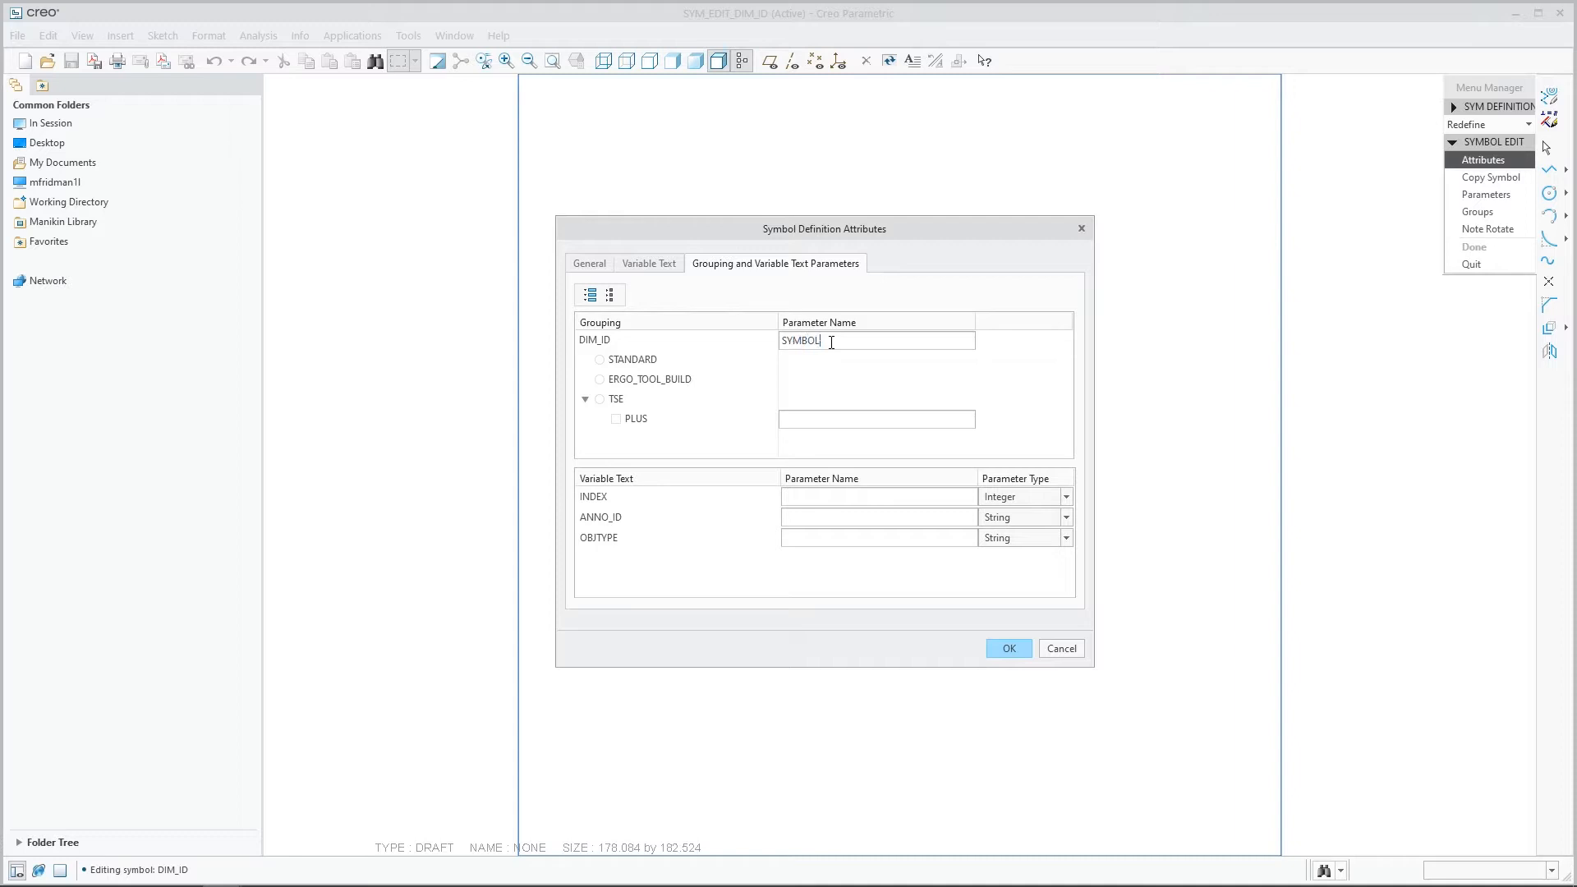
{"action": "type", "text": "_TYPE"}
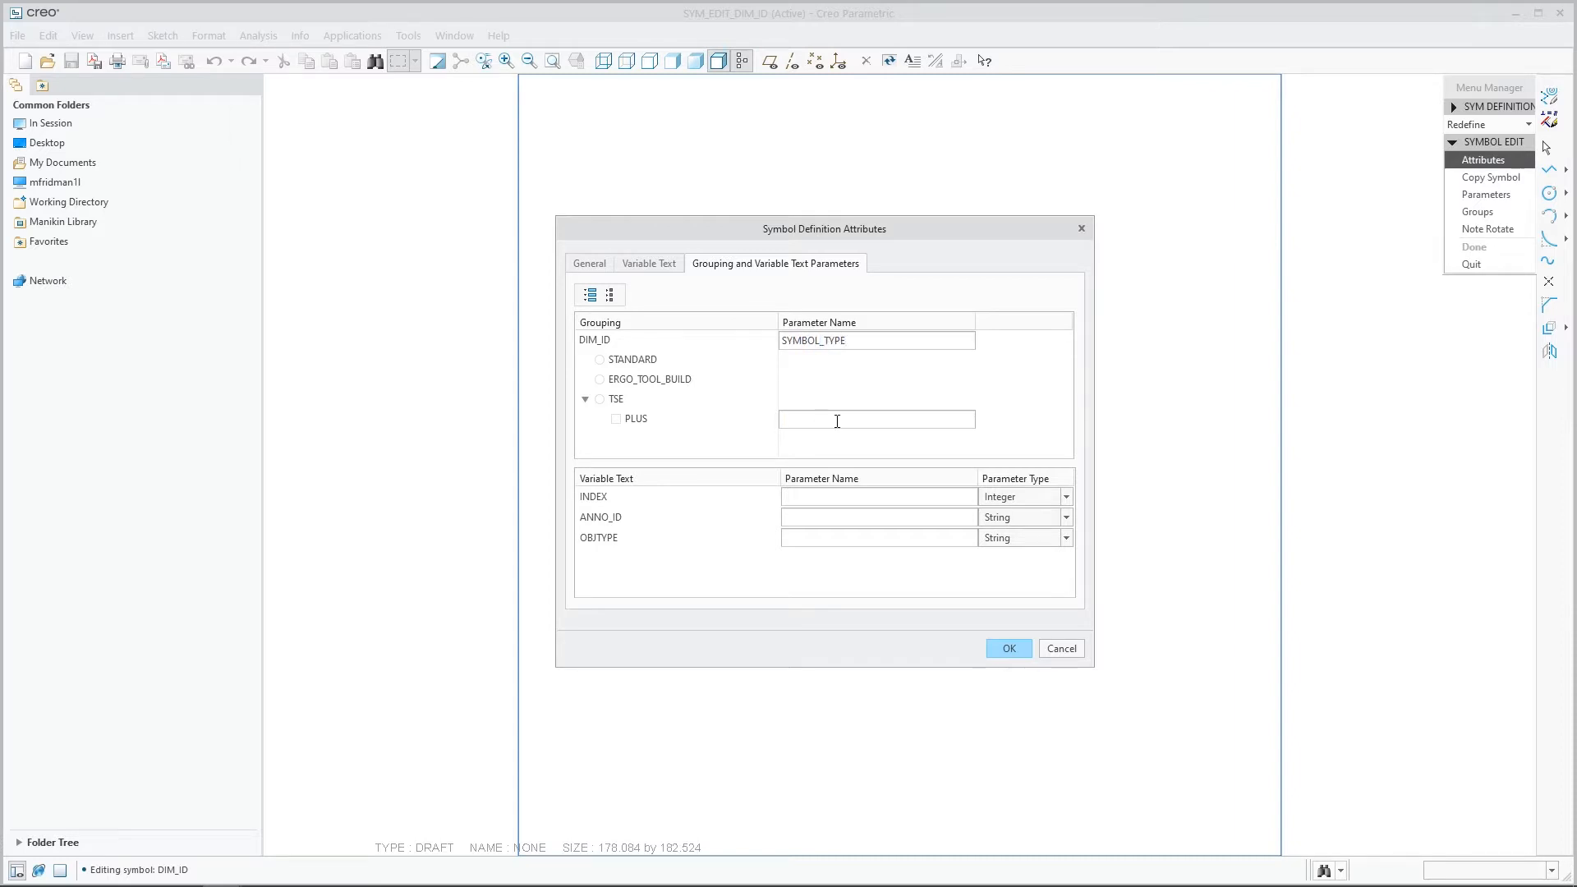
{"action": "type", "text": "TSE_PLUS_TYPE"}
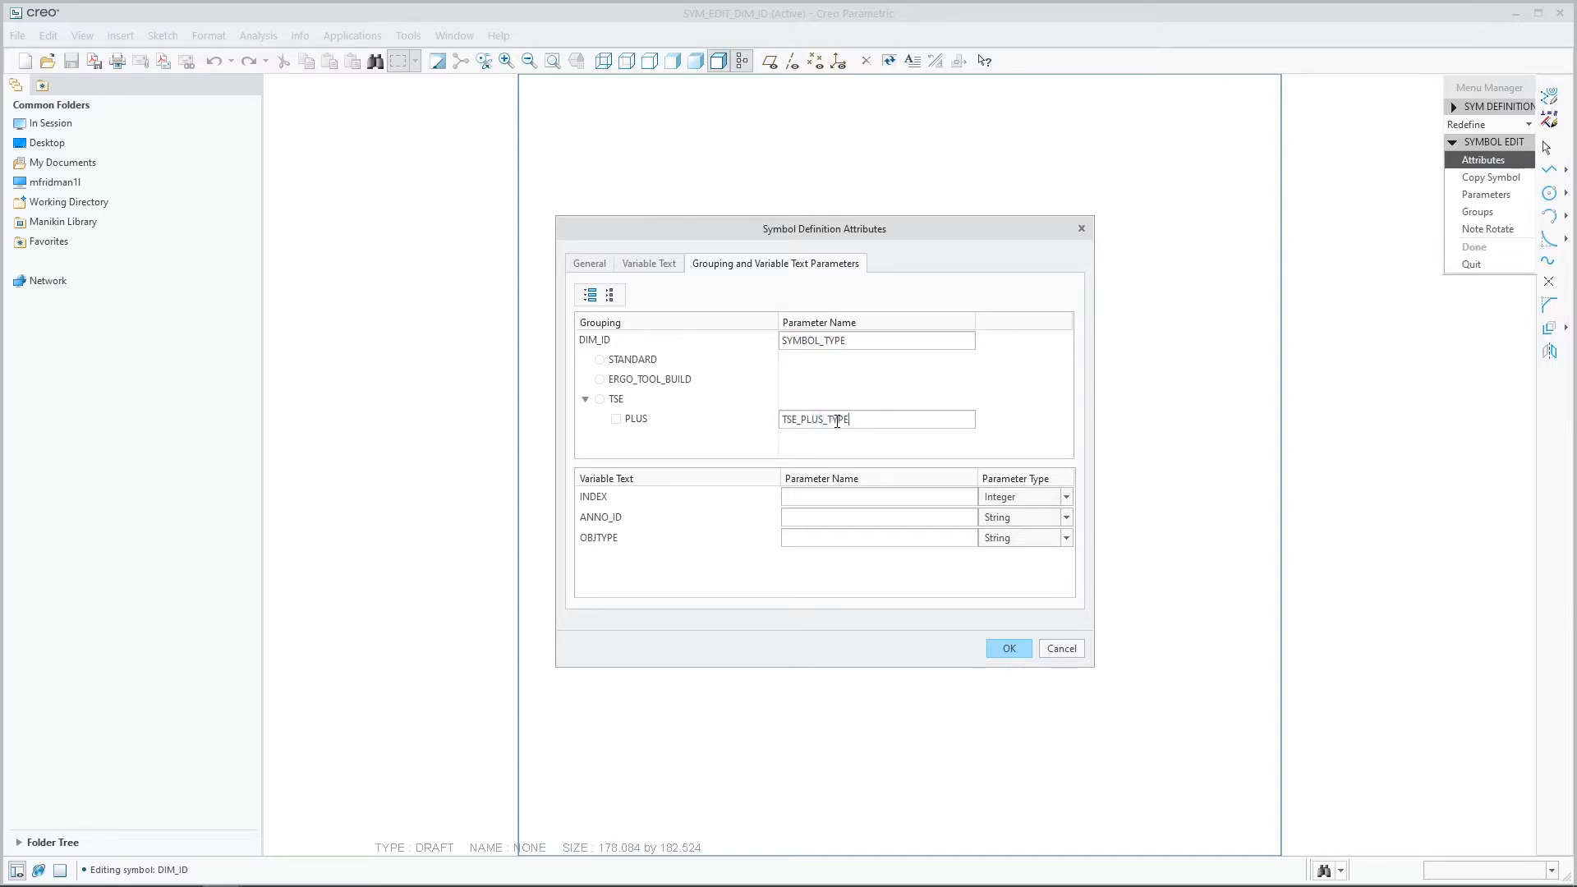
Name the variable texts BALLOON_INDEX, PARENT_ANNO_ID and PARENT_ANNO_TYPE and confirm.
{"action": "left_click", "coordinate": [877, 496]}
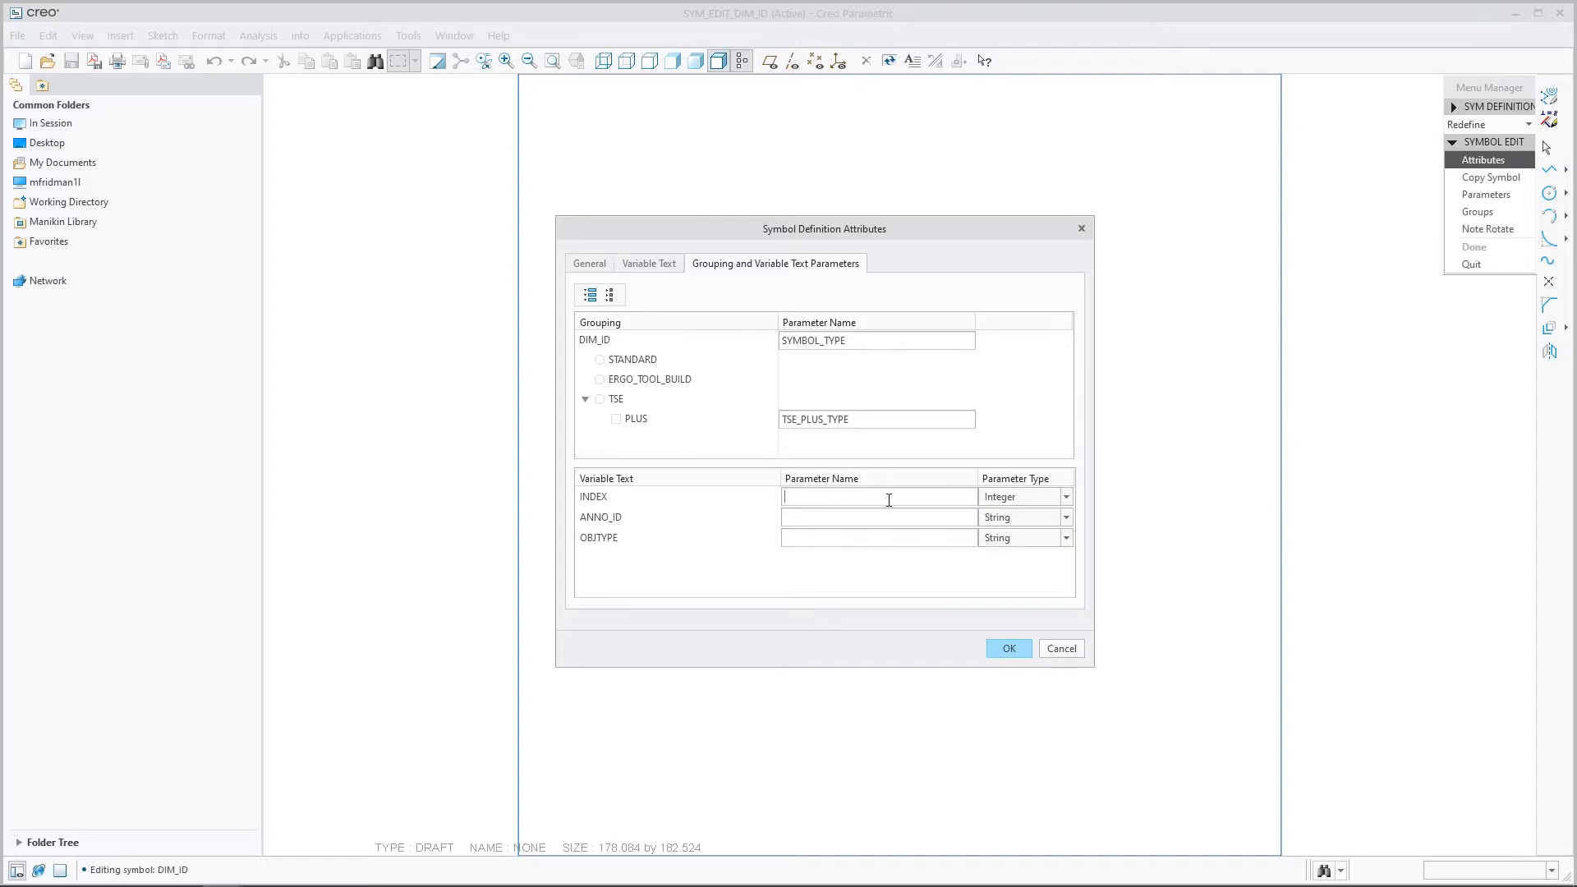
{"action": "type", "text": "BALLOON_INDEX"}
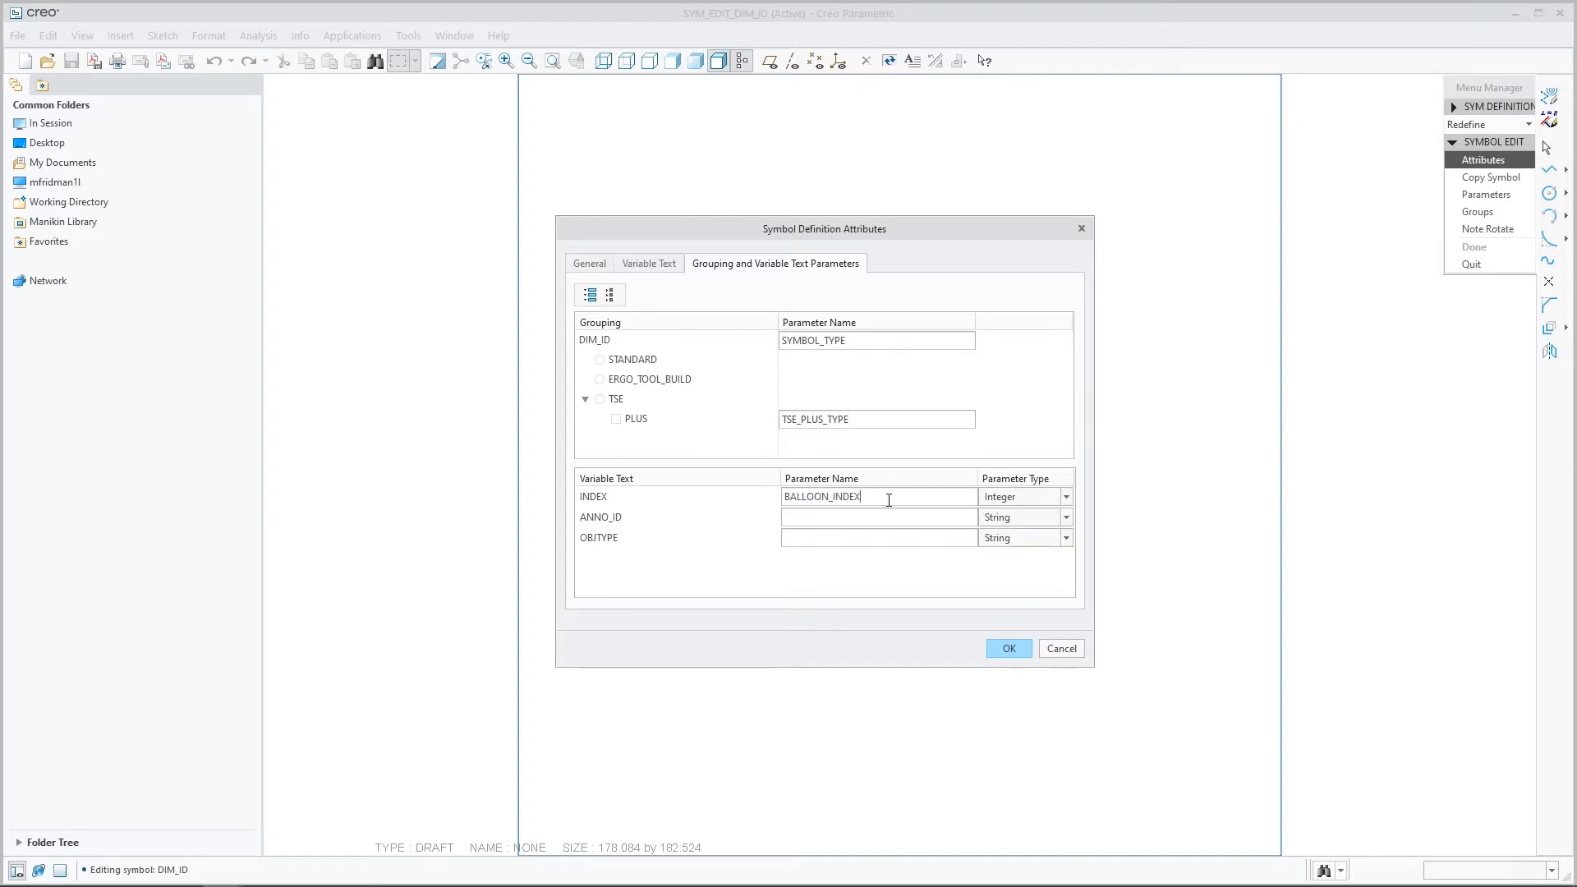
{"action": "type", "text": "PARENT_"}
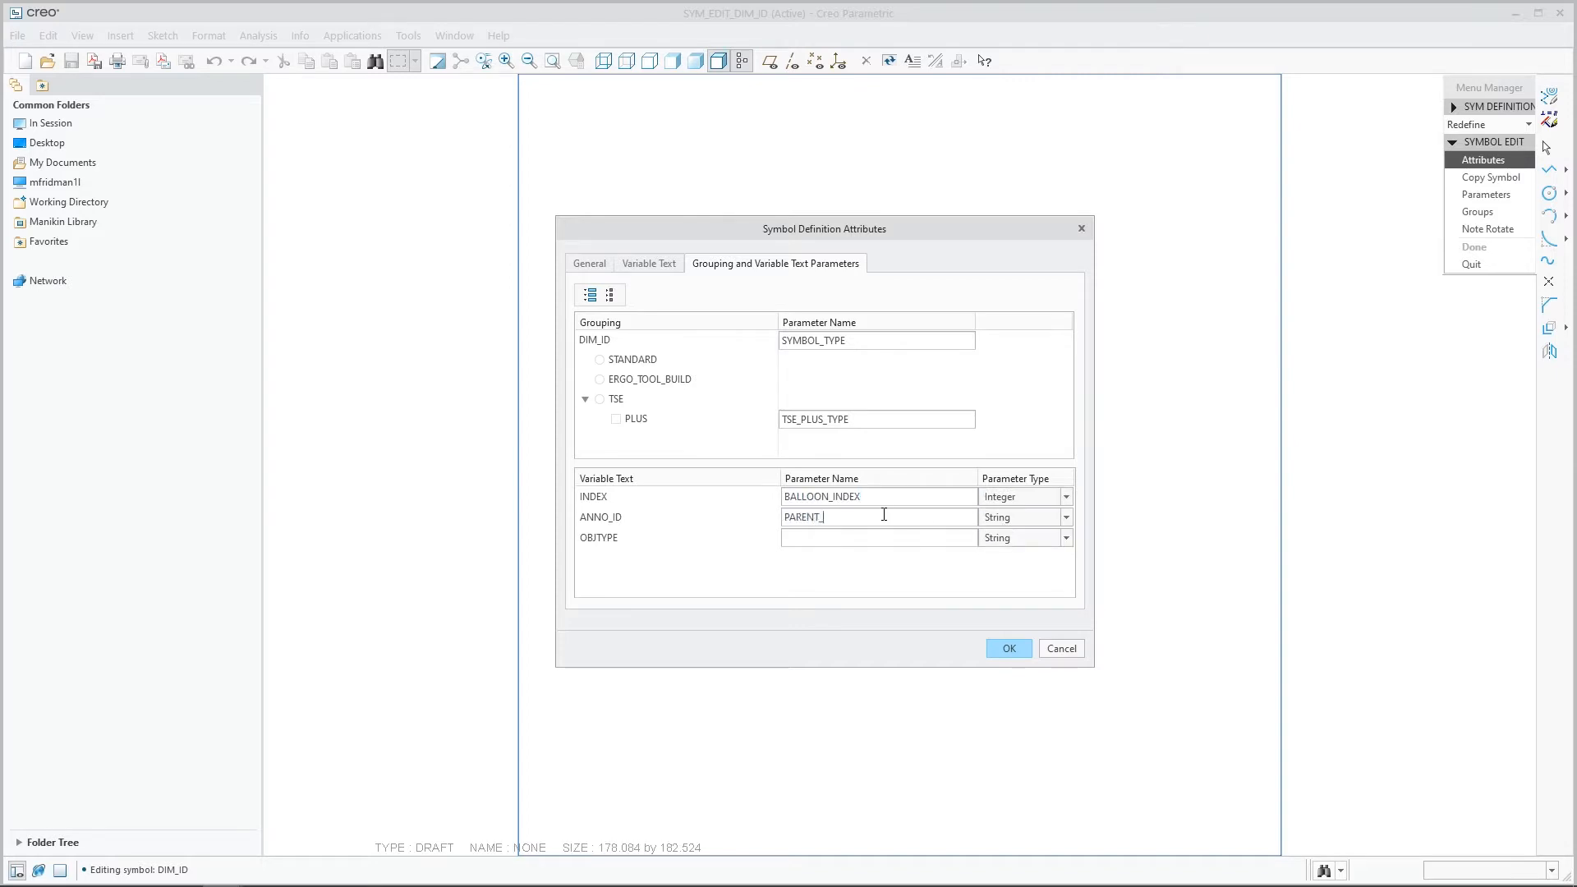
{"action": "type", "text": "ANNO_ID"}
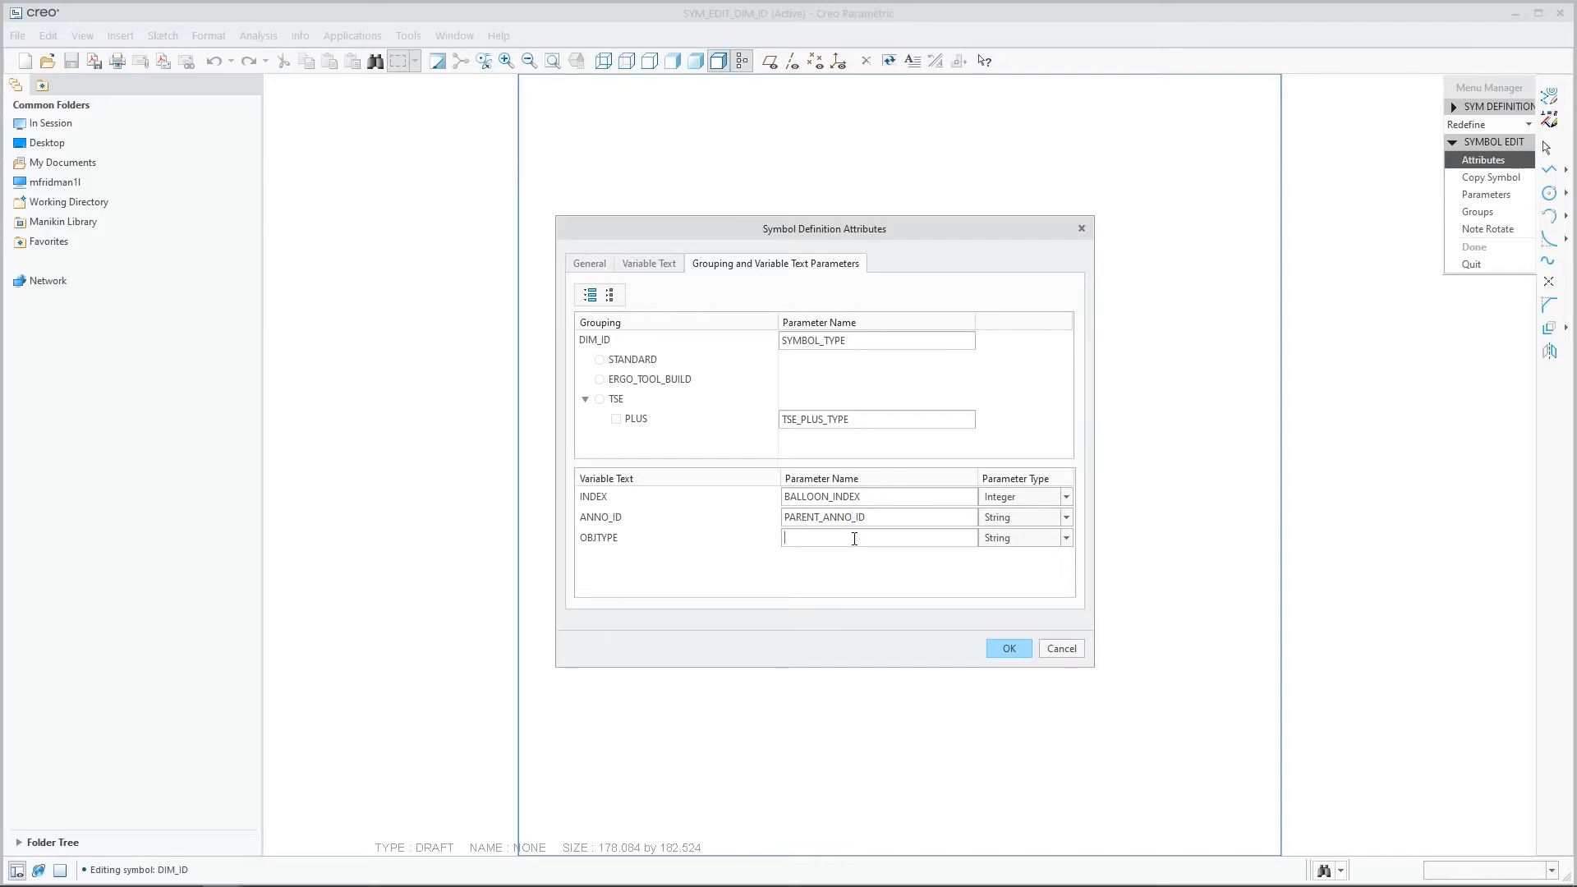
{"action": "type", "text": "PARENT_ANNO_TYPE"}
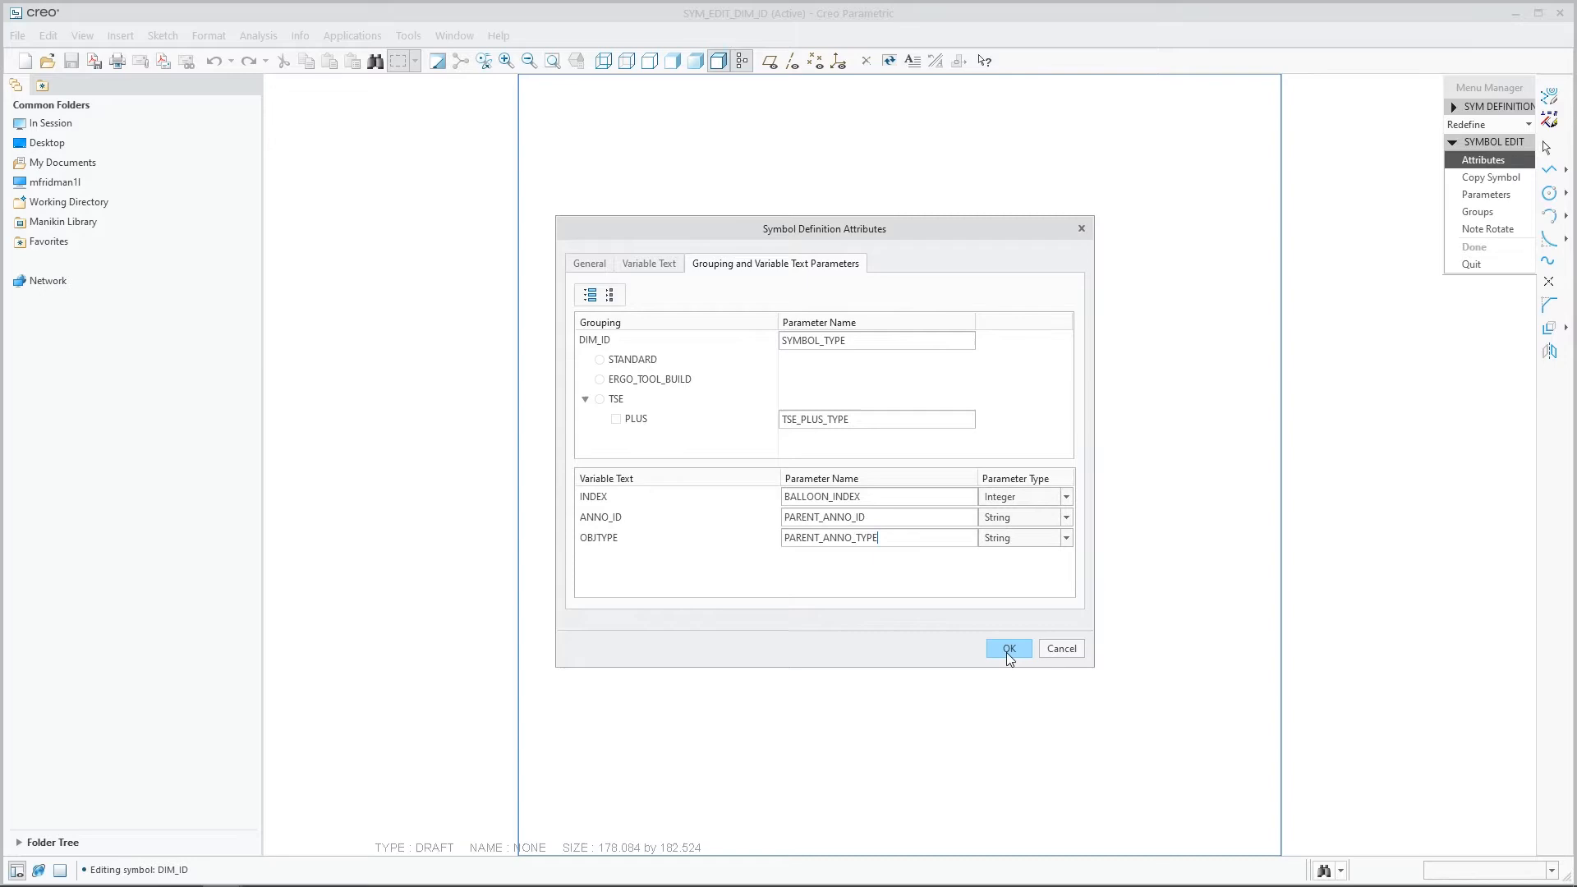
{"action": "left_click", "coordinate": [1007, 647]}
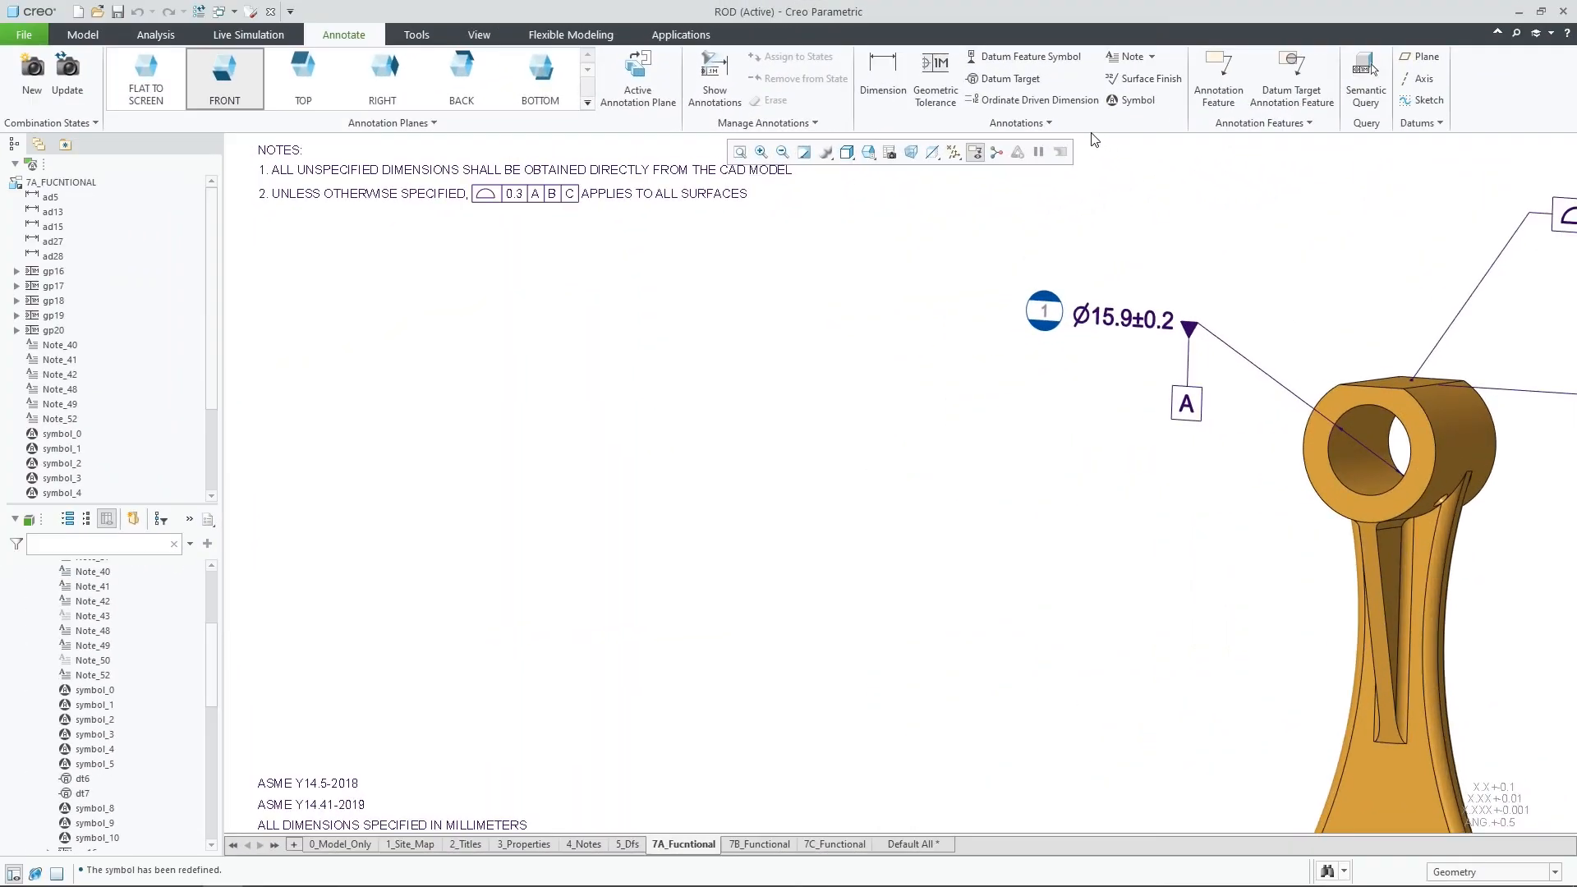
Show the balloon's Symbol Definition Parameter Info to verify the new names.
{"action": "left_click", "coordinate": [1018, 123]}
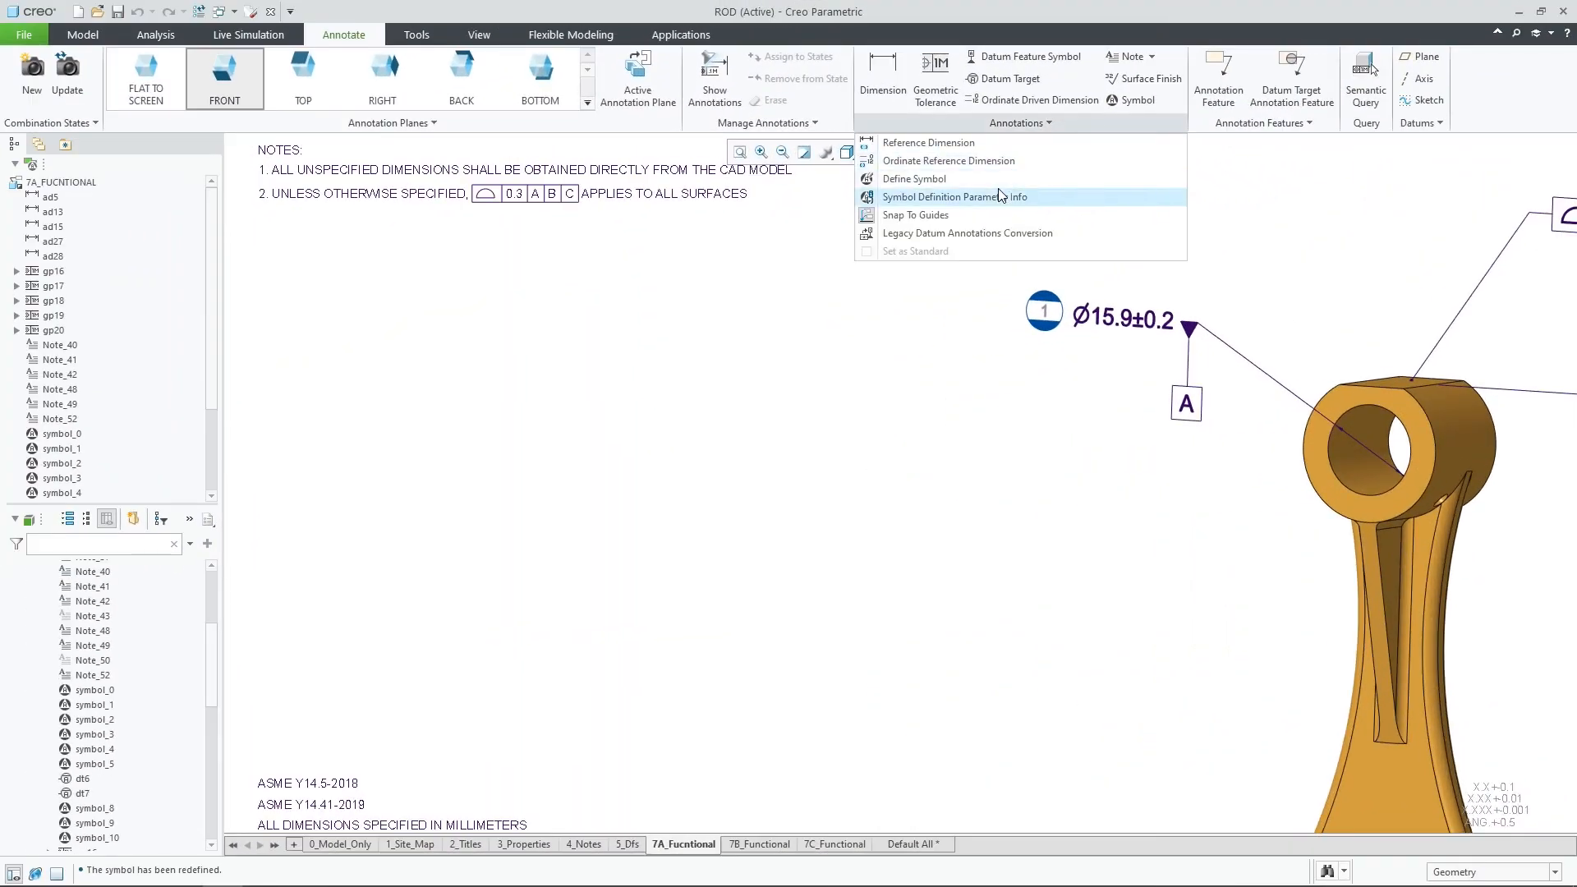
{"action": "left_click", "coordinate": [954, 195]}
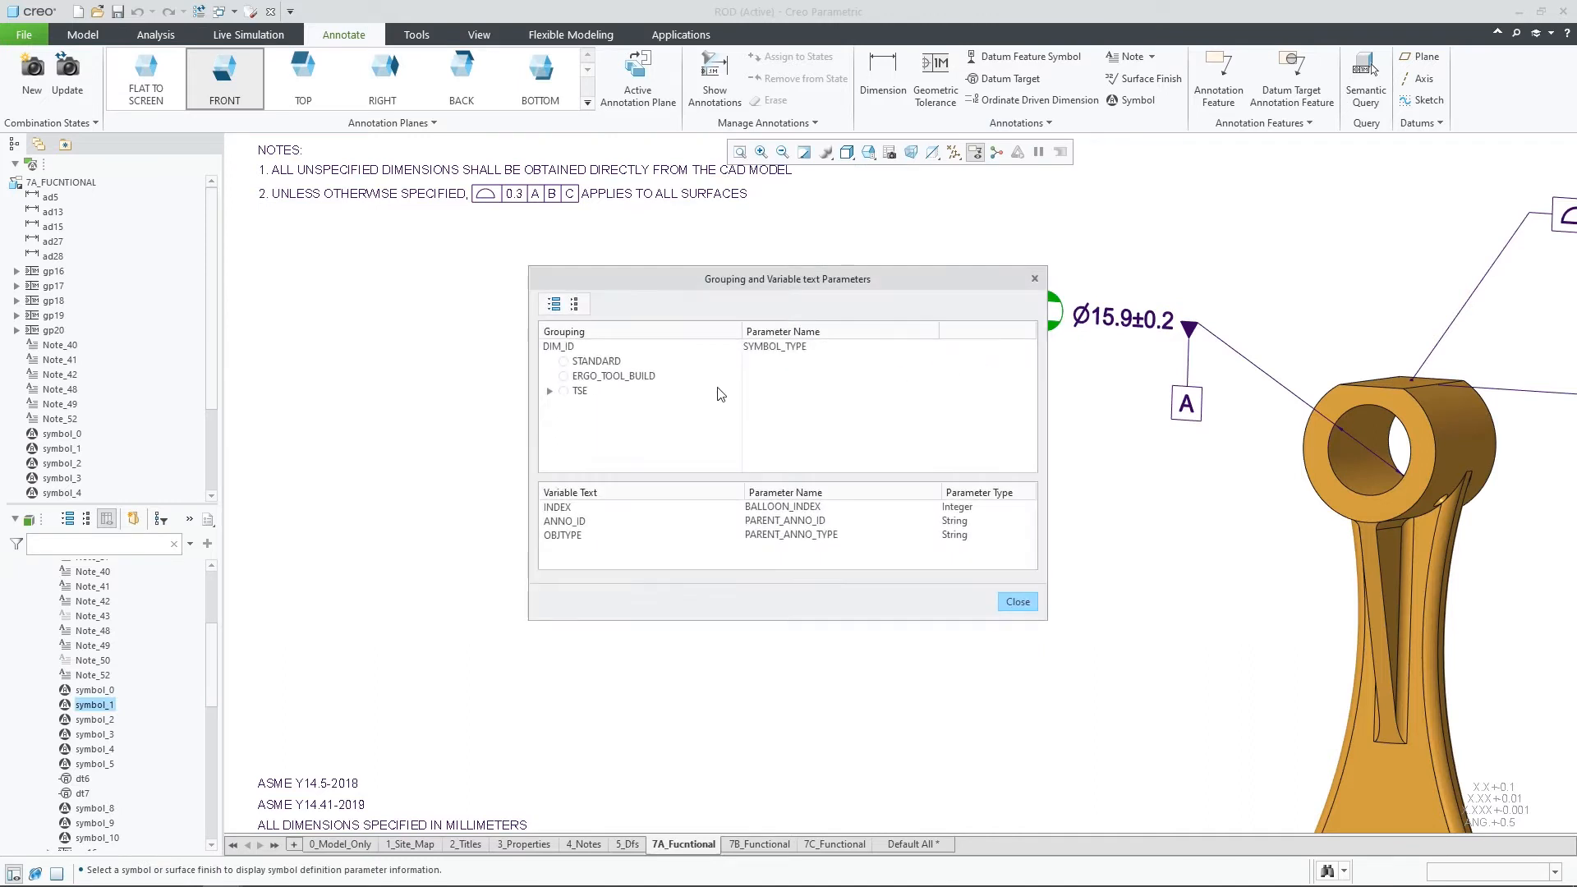
{"action": "left_click", "coordinate": [550, 390]}
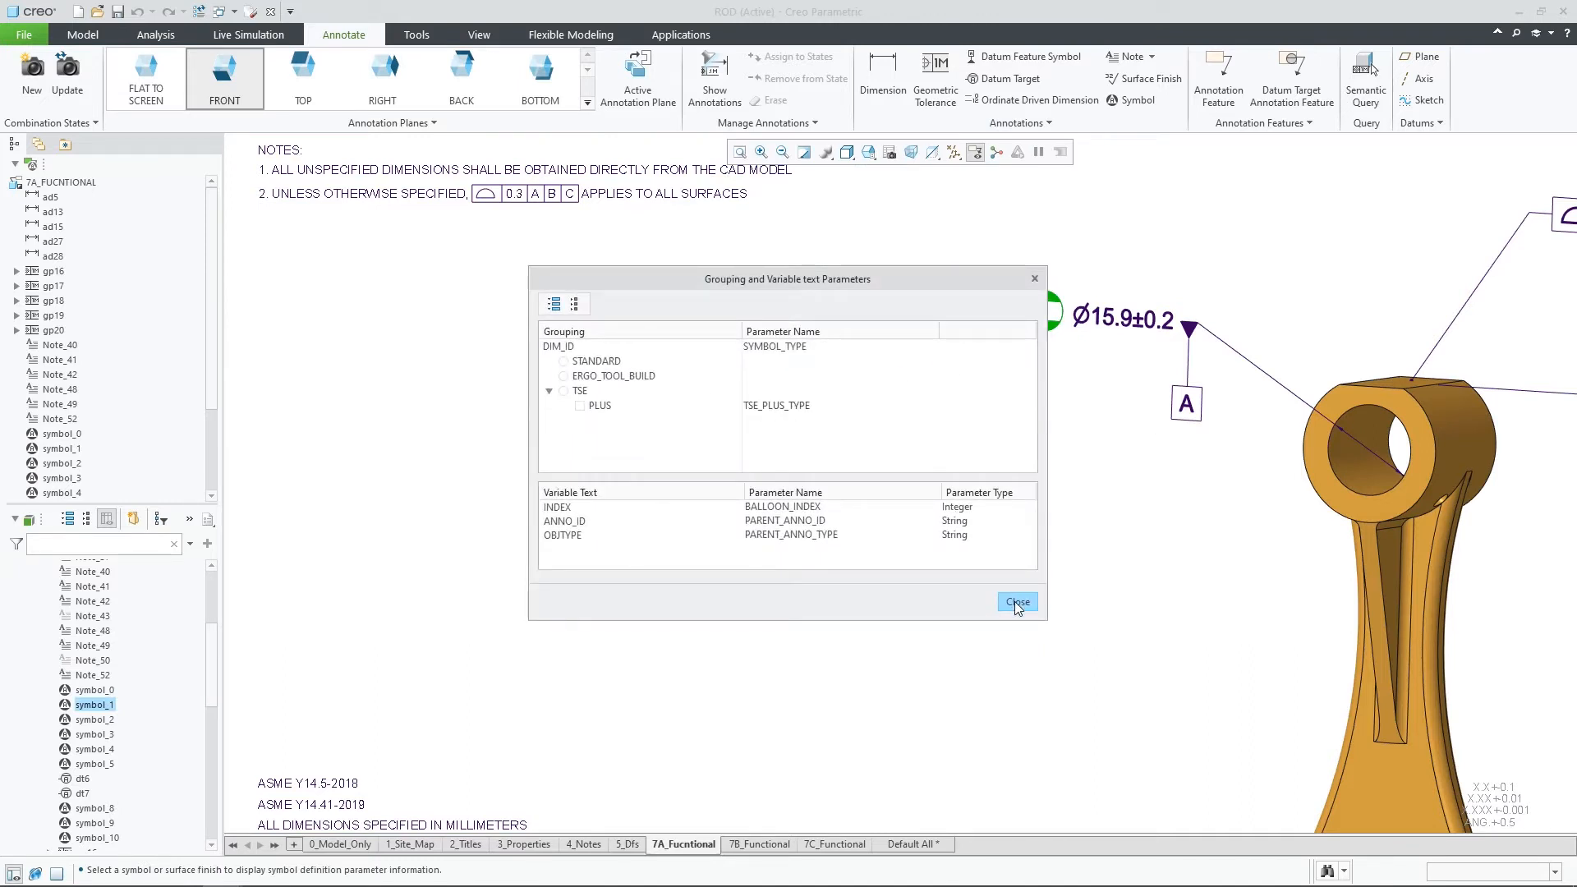
Close the Grouping and Variable Text Parameters overview.
{"action": "left_click", "coordinate": [1015, 601]}
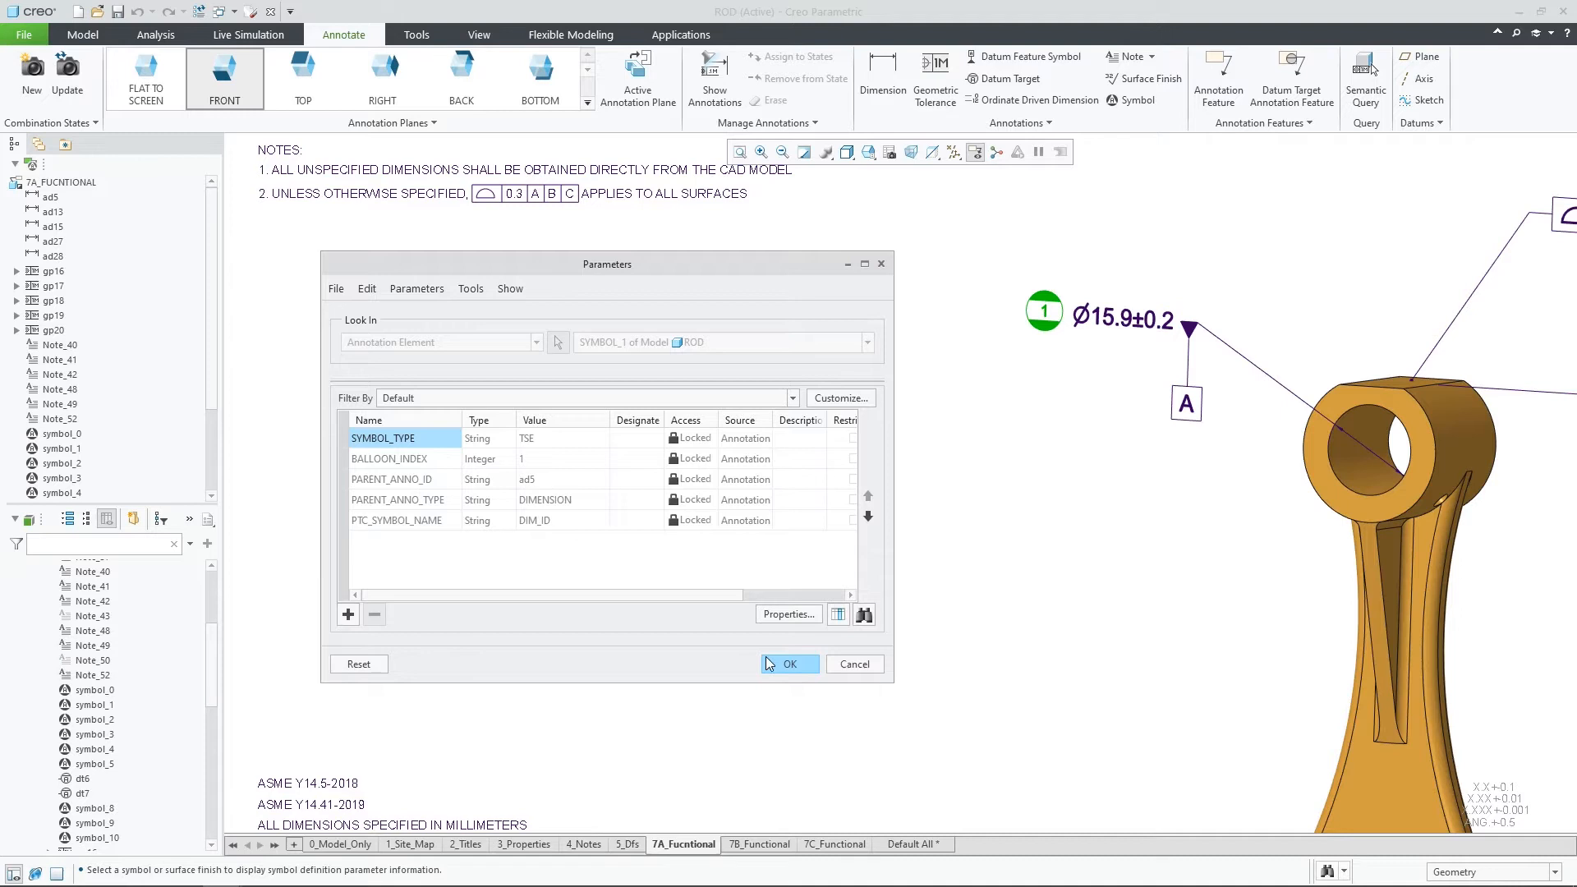
Enable the PLUS variant under TSE for the balloon in Symbol Customization.
{"action": "left_click", "coordinate": [788, 664]}
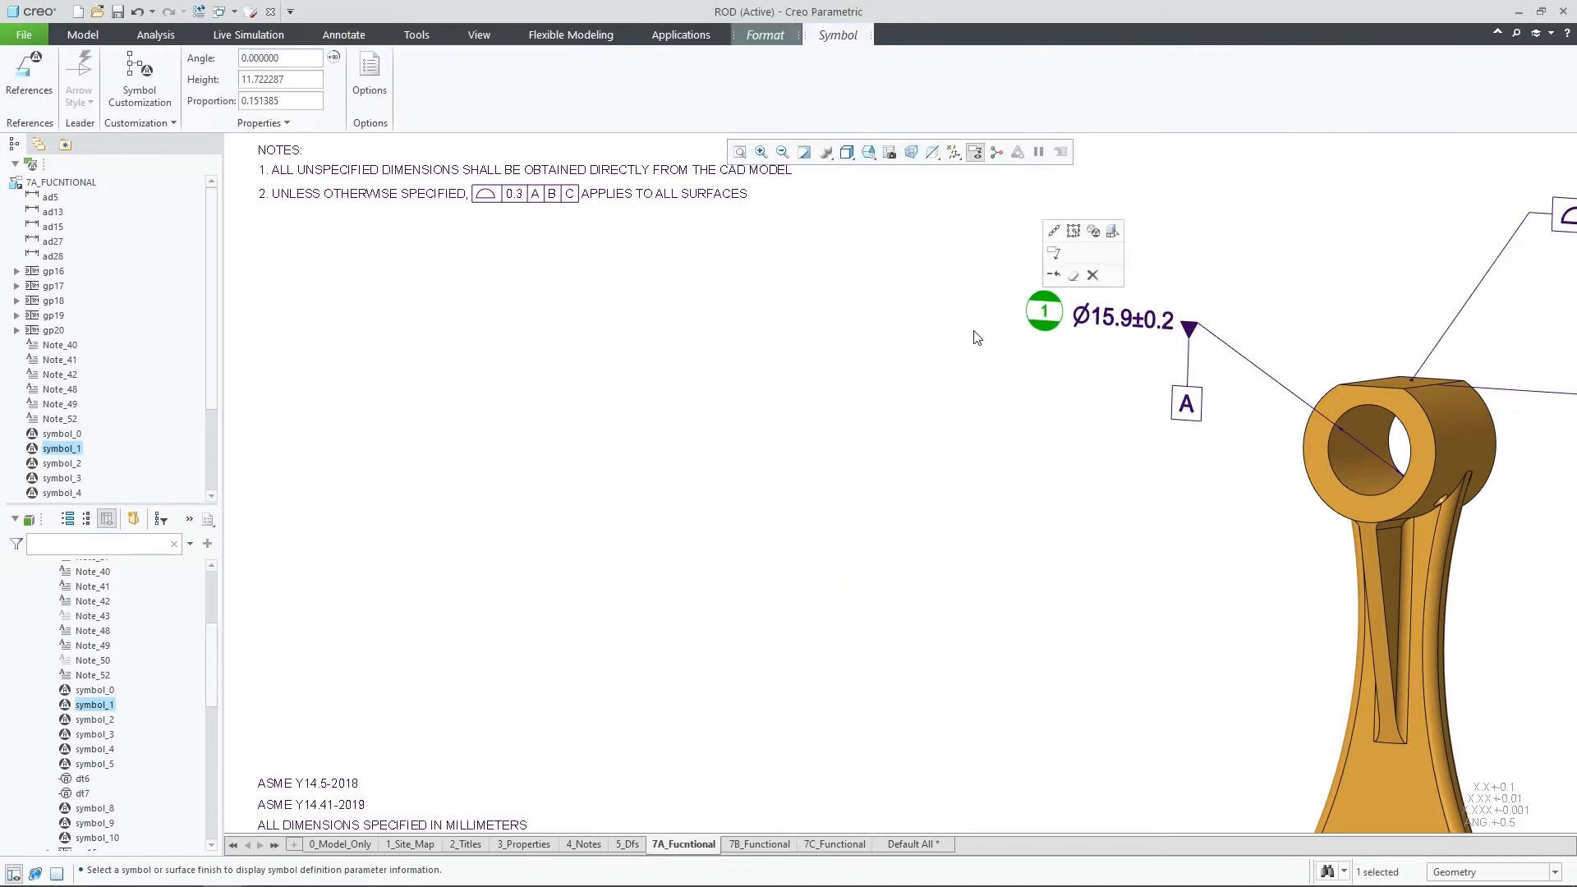
{"action": "left_click", "coordinate": [138, 80]}
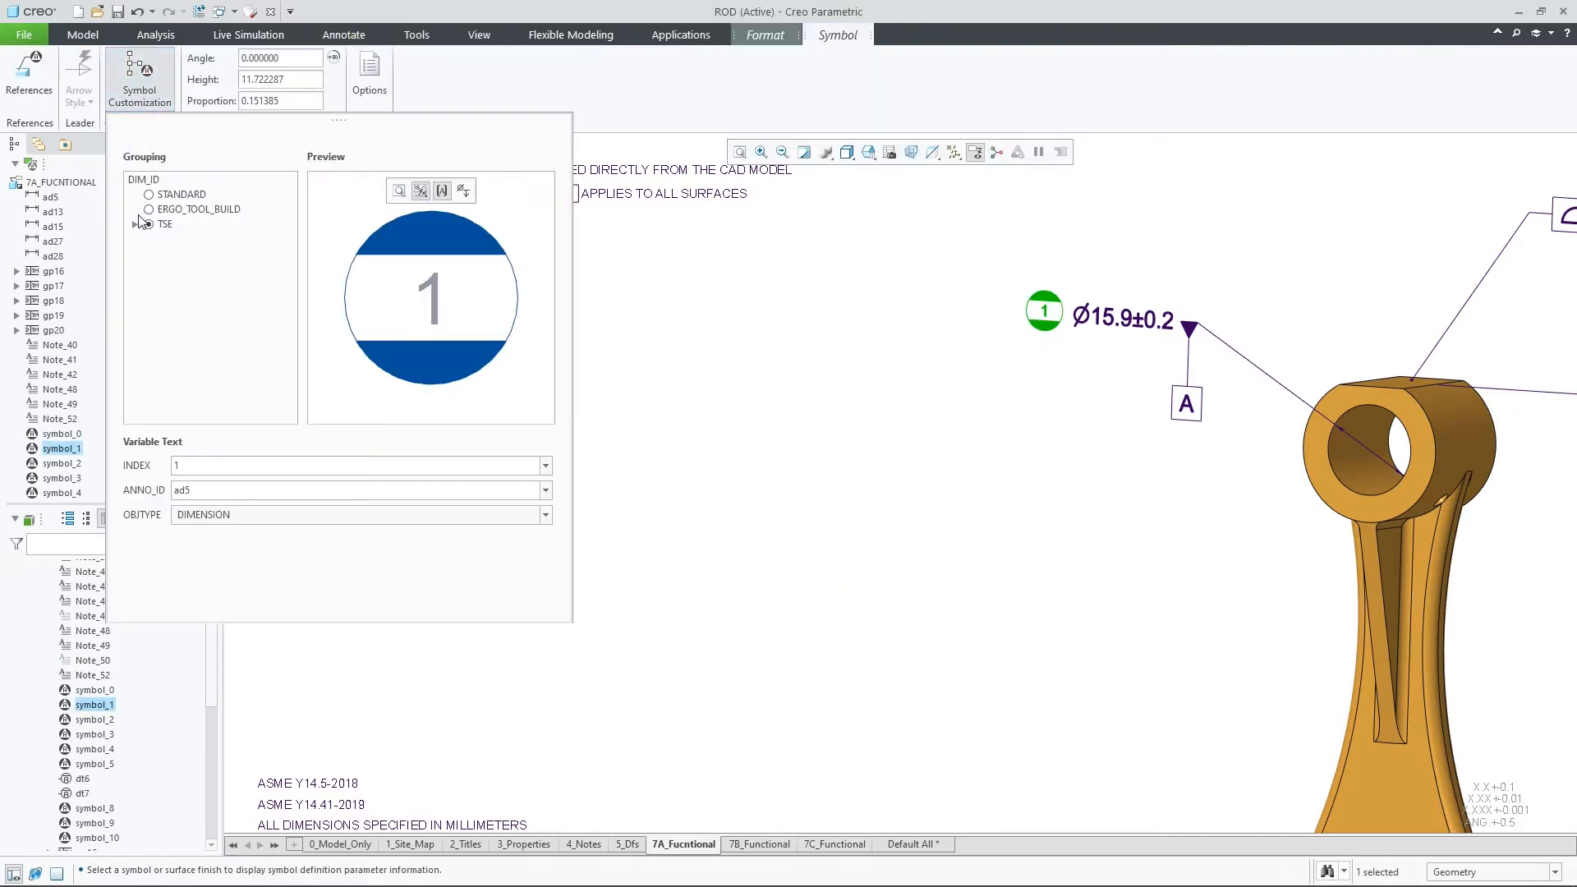
{"action": "left_click", "coordinate": [137, 223]}
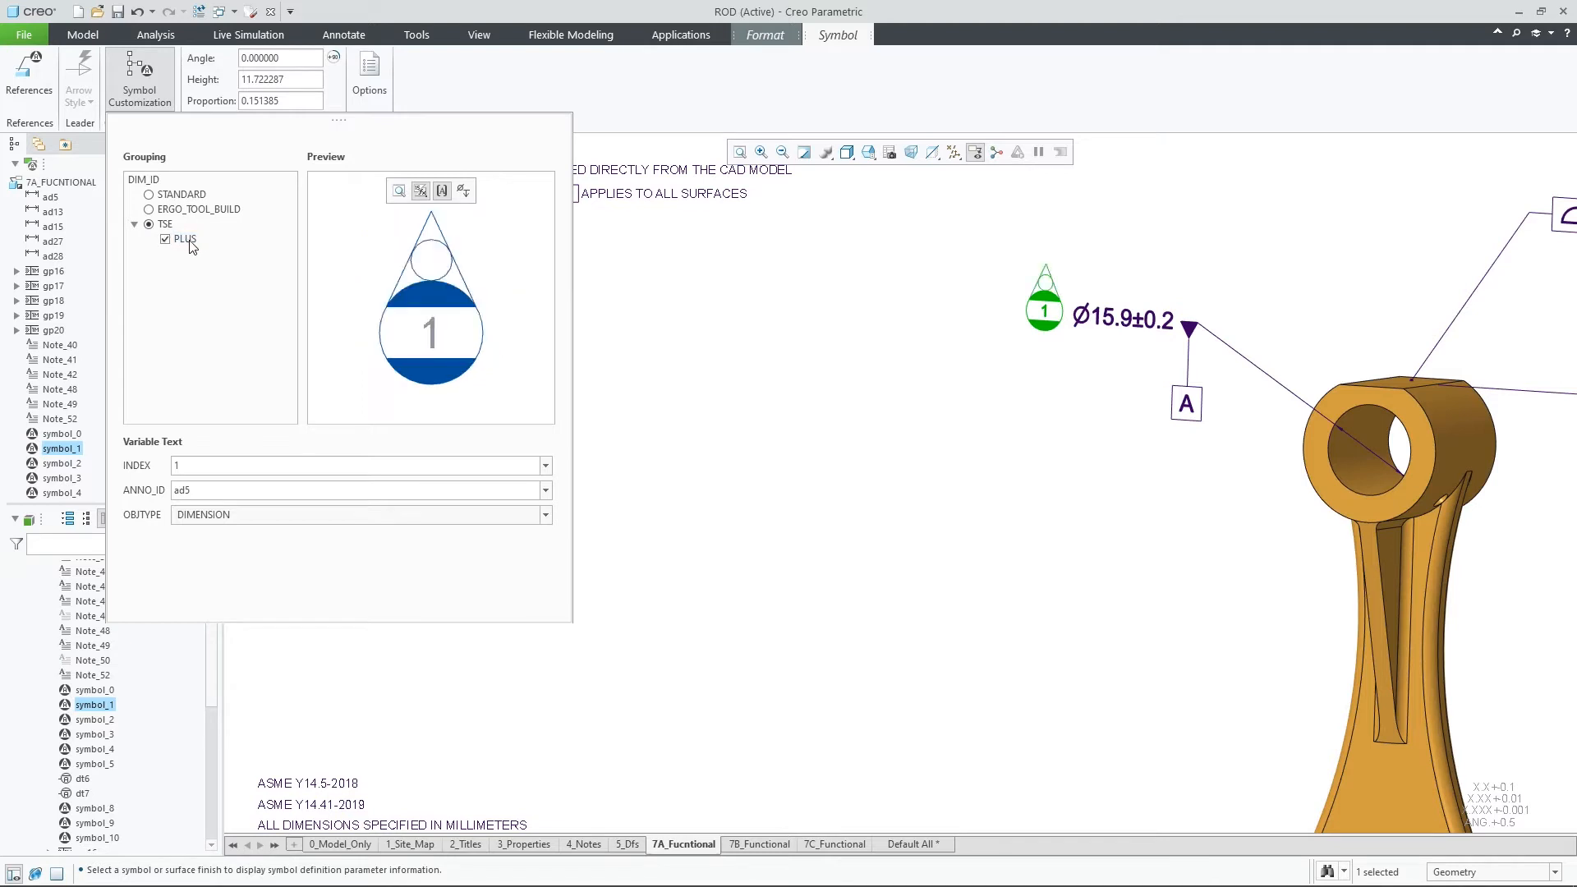
{"action": "right_click", "coordinate": [1044, 302]}
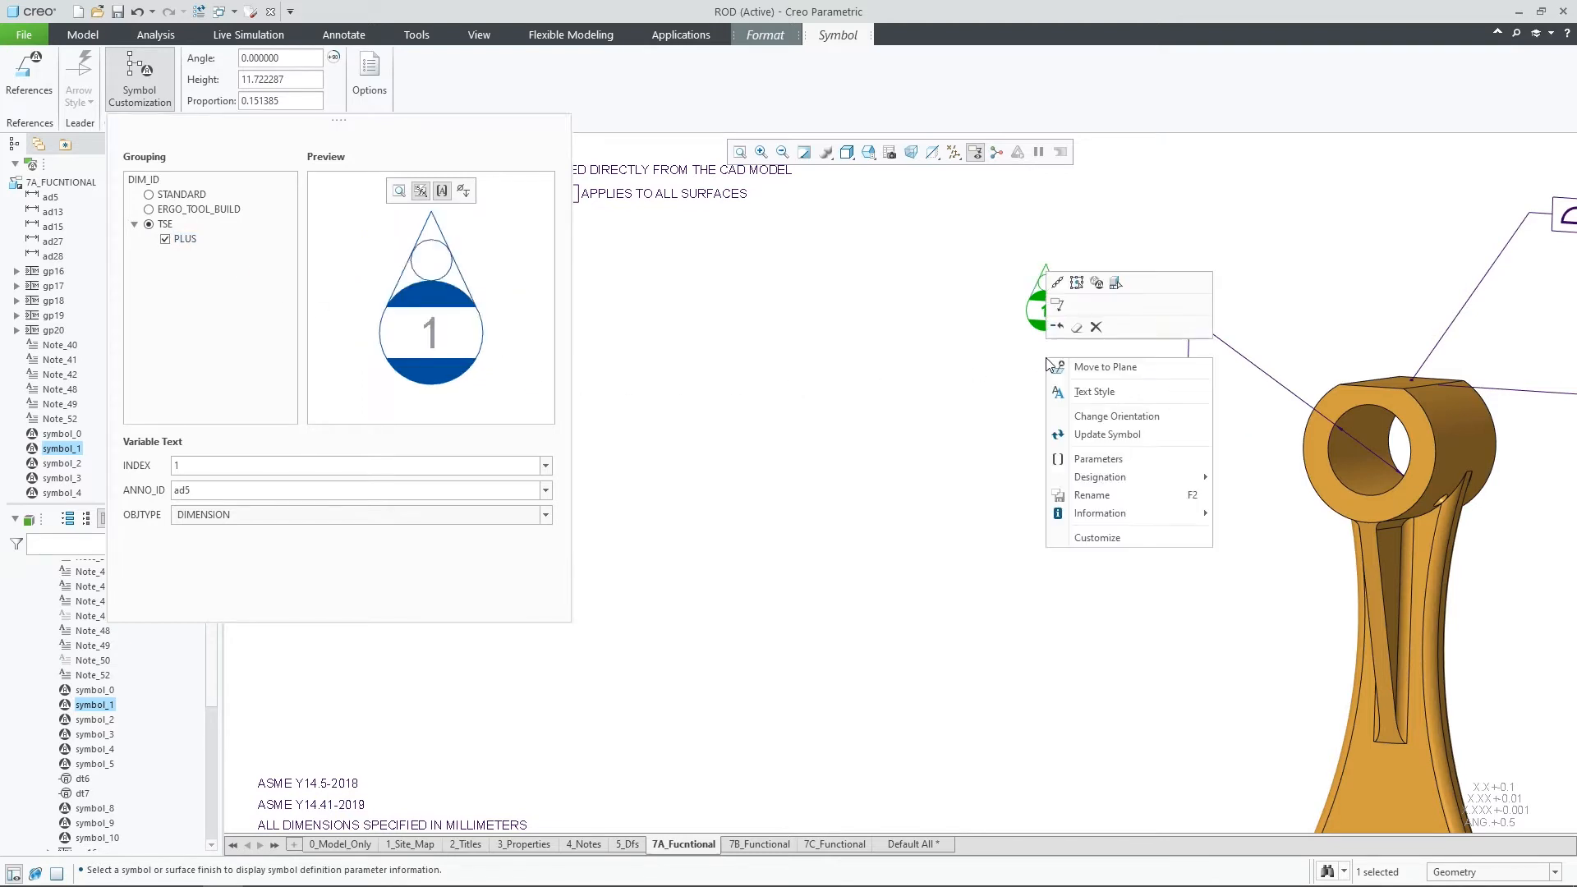
Show the balloon's parameters, now including TSE_PLUS_TYPE YES.
{"action": "left_click", "coordinate": [1099, 459]}
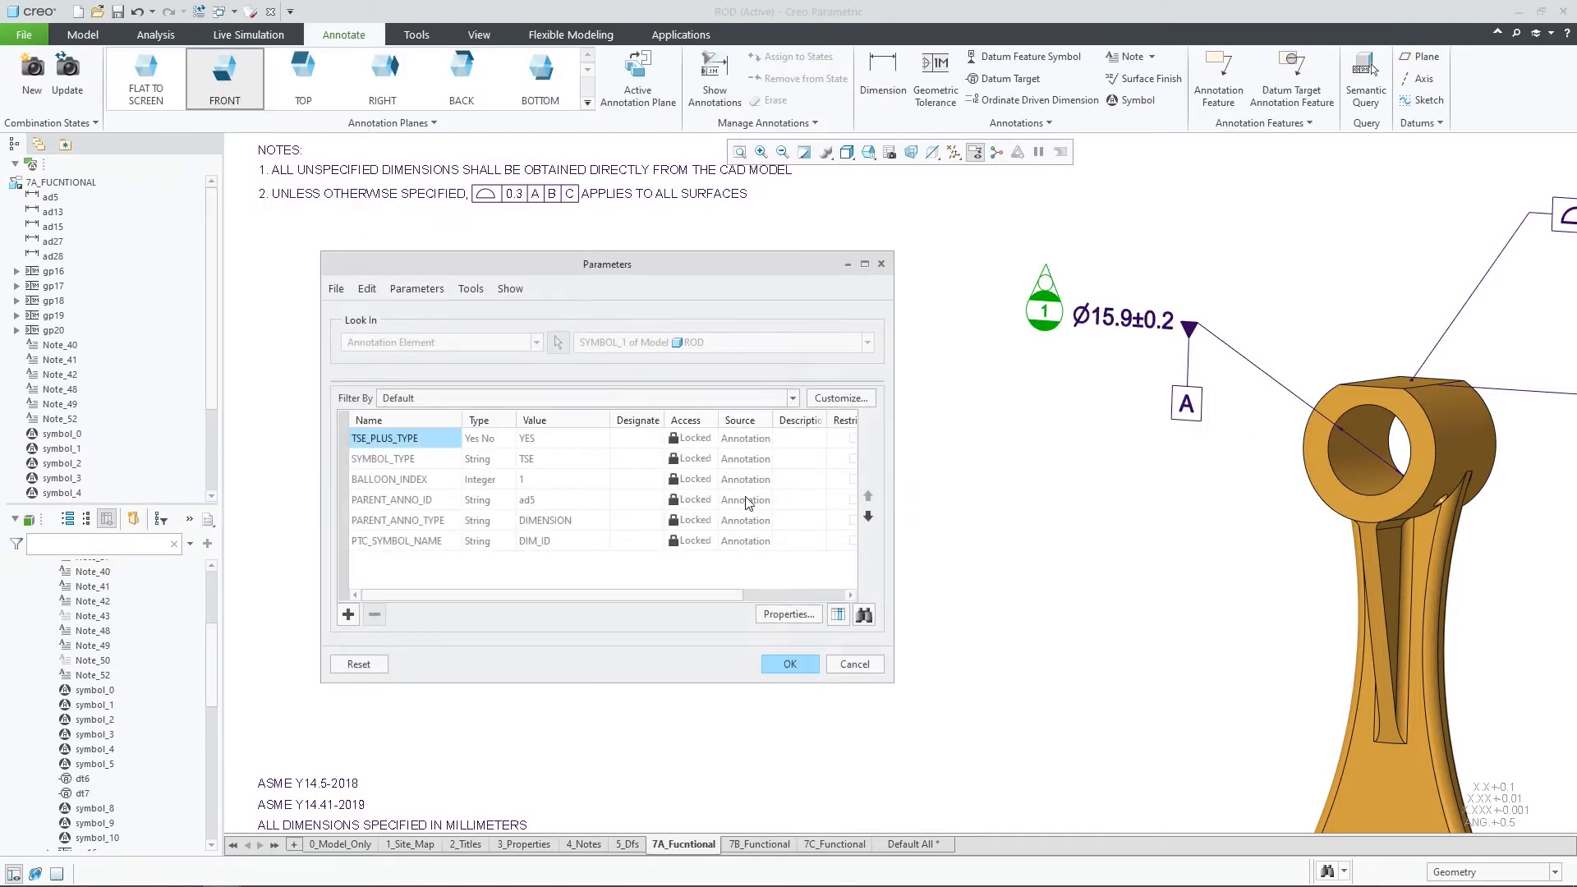
{"action": "mouse_move", "coordinate": [709, 580]}
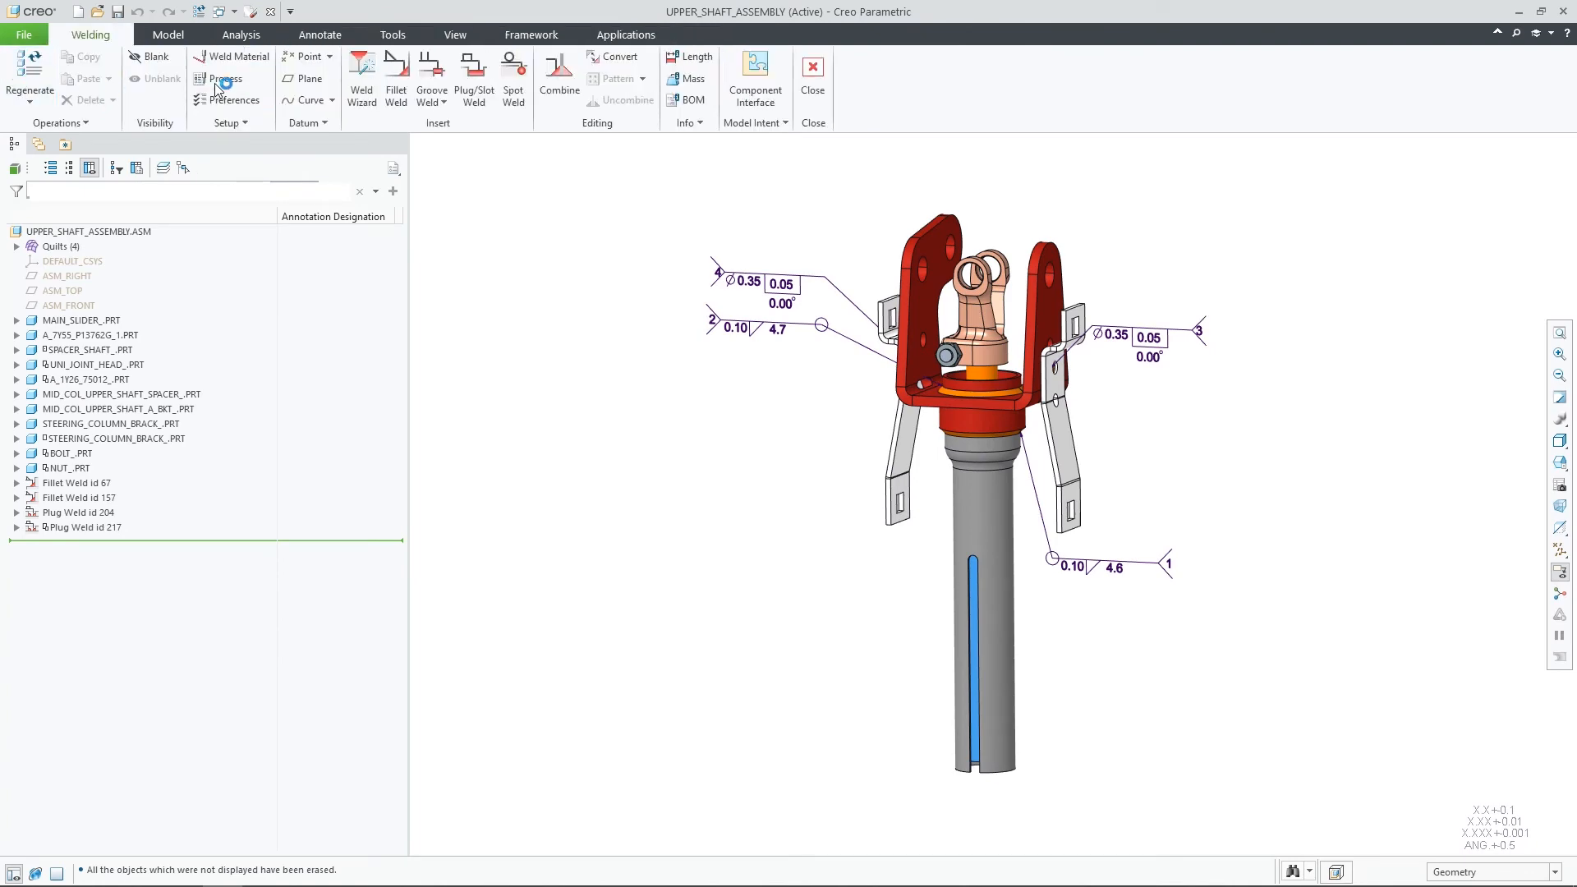
Create a fillet weld on the collar beneath the red bracket with leg size 0.10.
{"action": "left_click", "coordinate": [394, 78]}
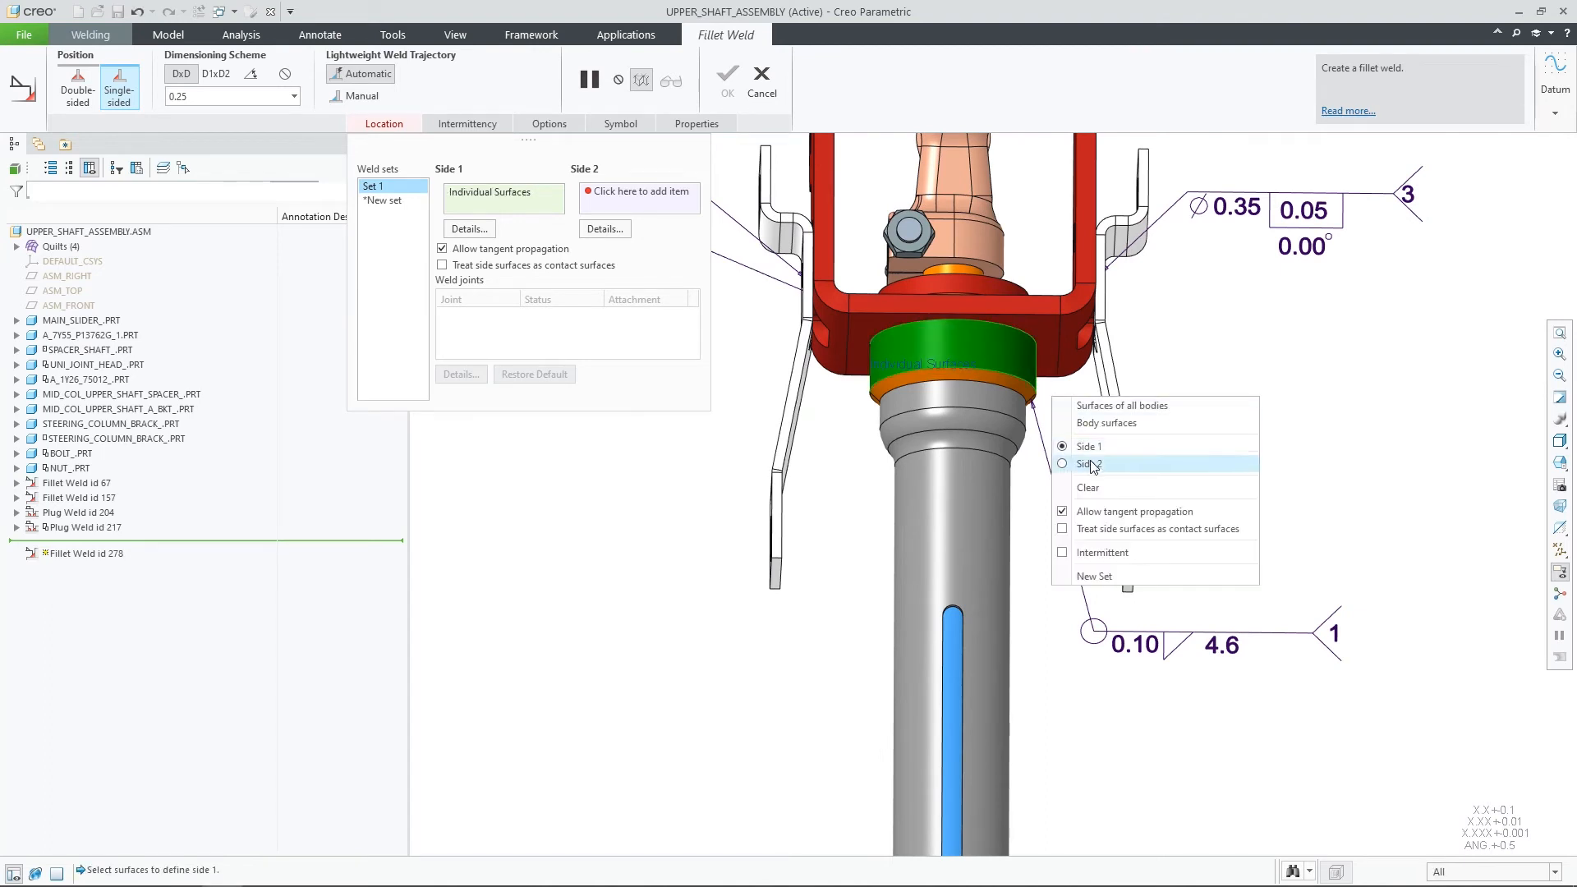
{"action": "left_click", "coordinate": [1089, 463]}
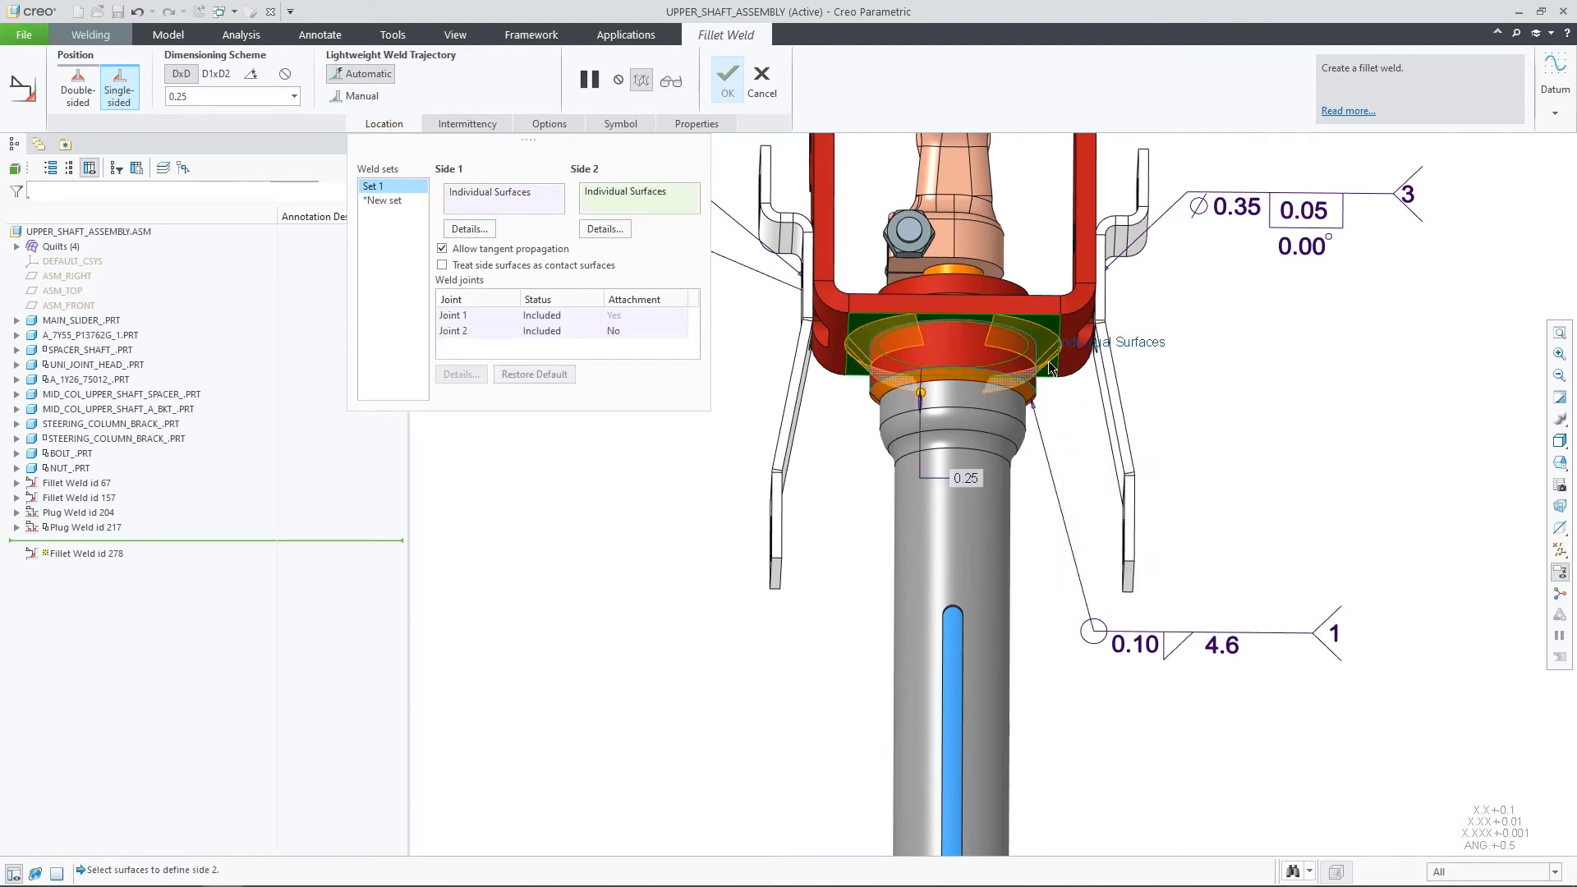
{"action": "triple_click", "coordinate": [227, 95]}
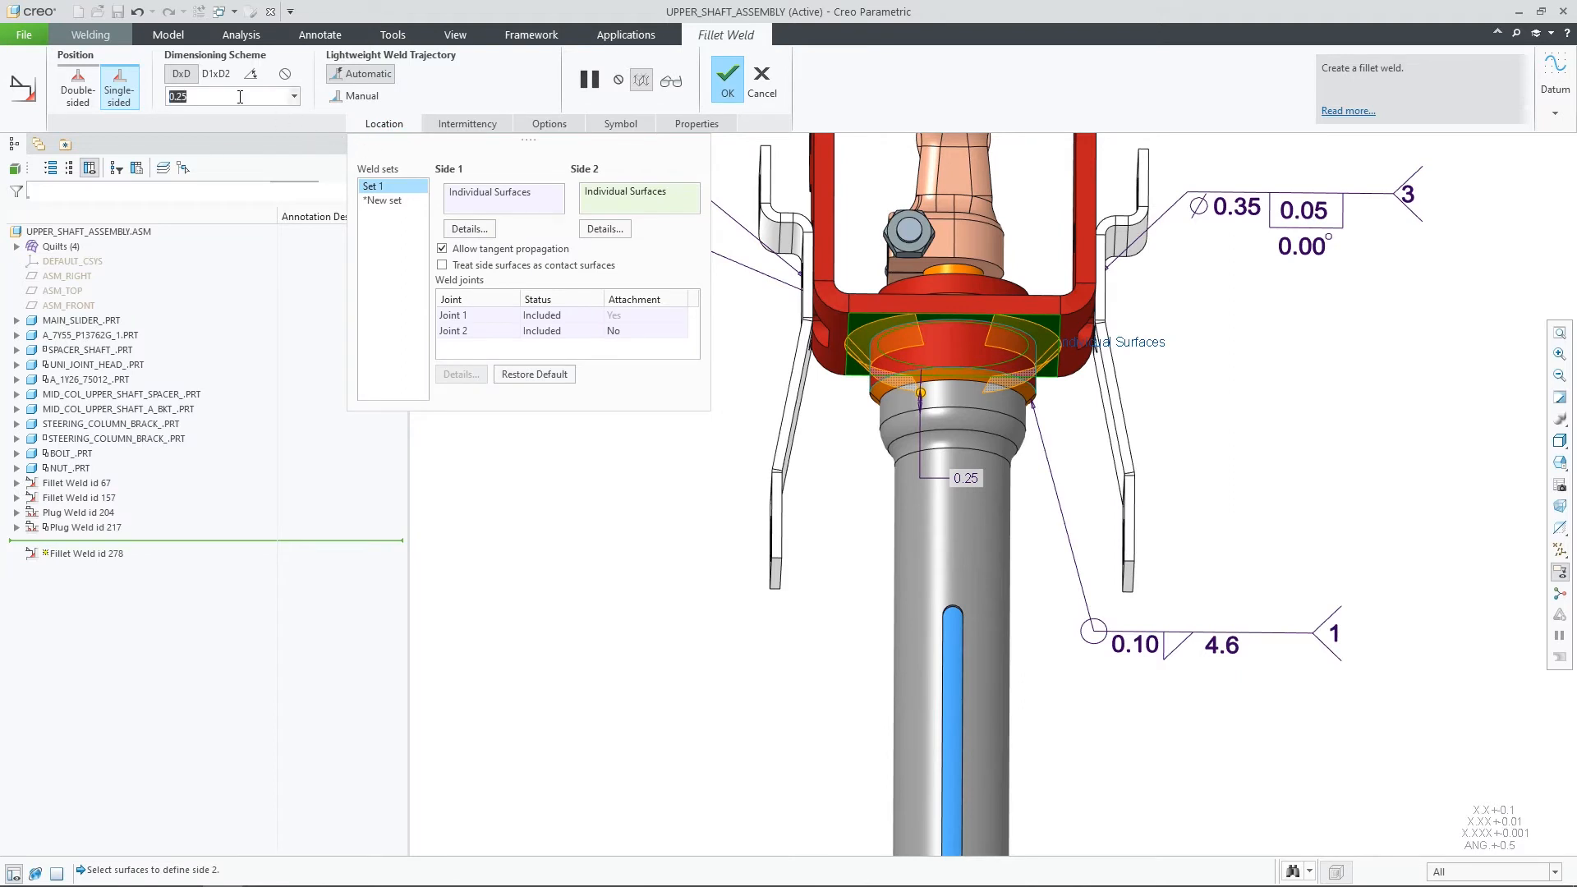
{"action": "type", "text": "0.10"}
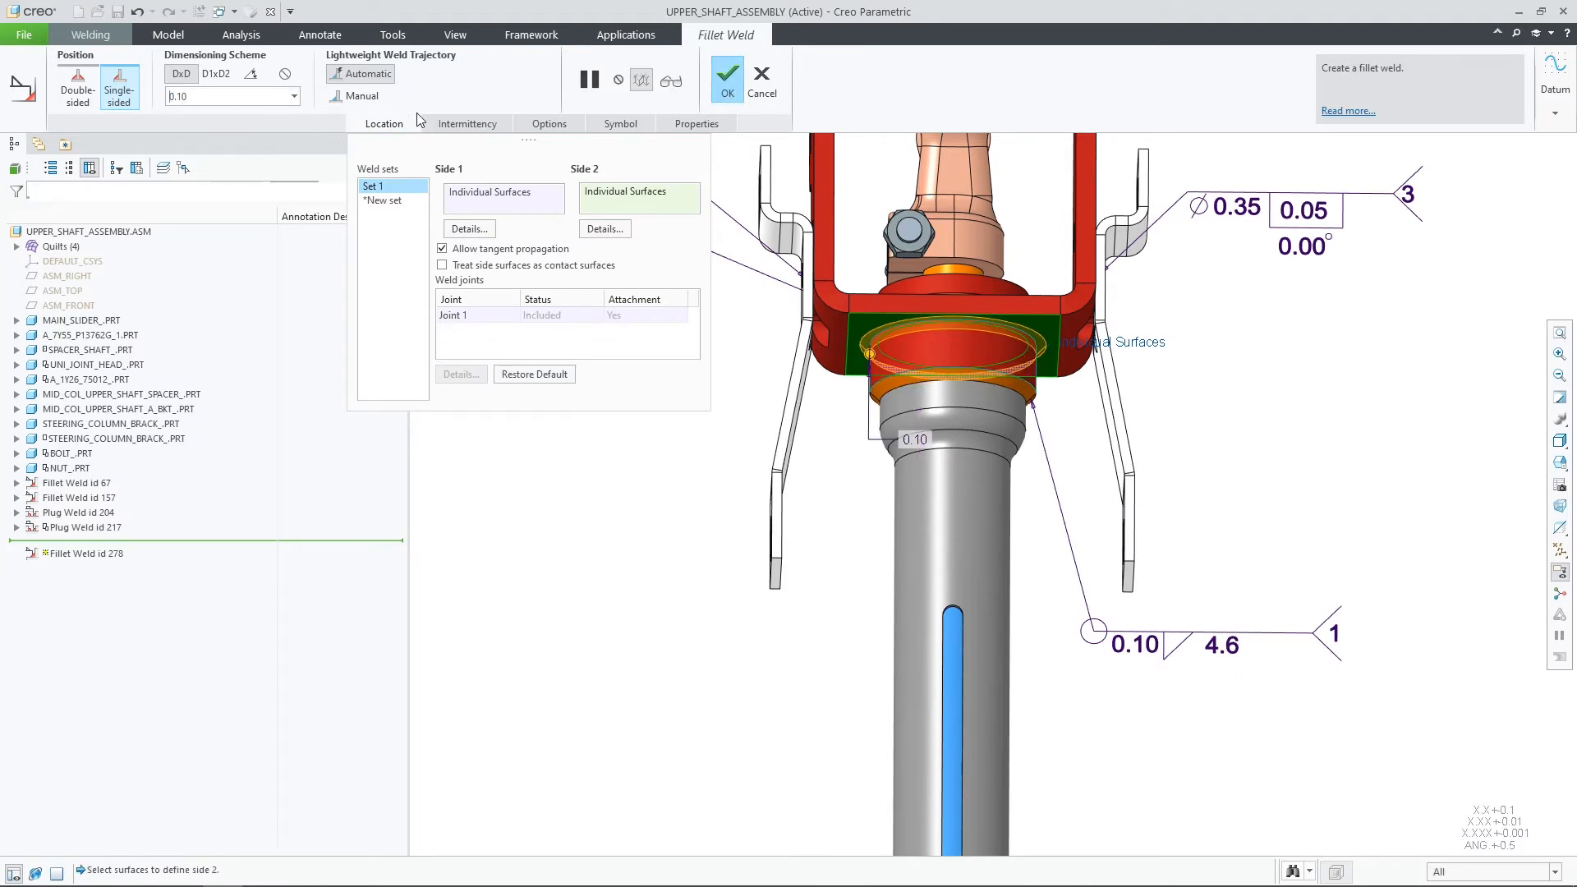
{"action": "left_click", "coordinate": [727, 79]}
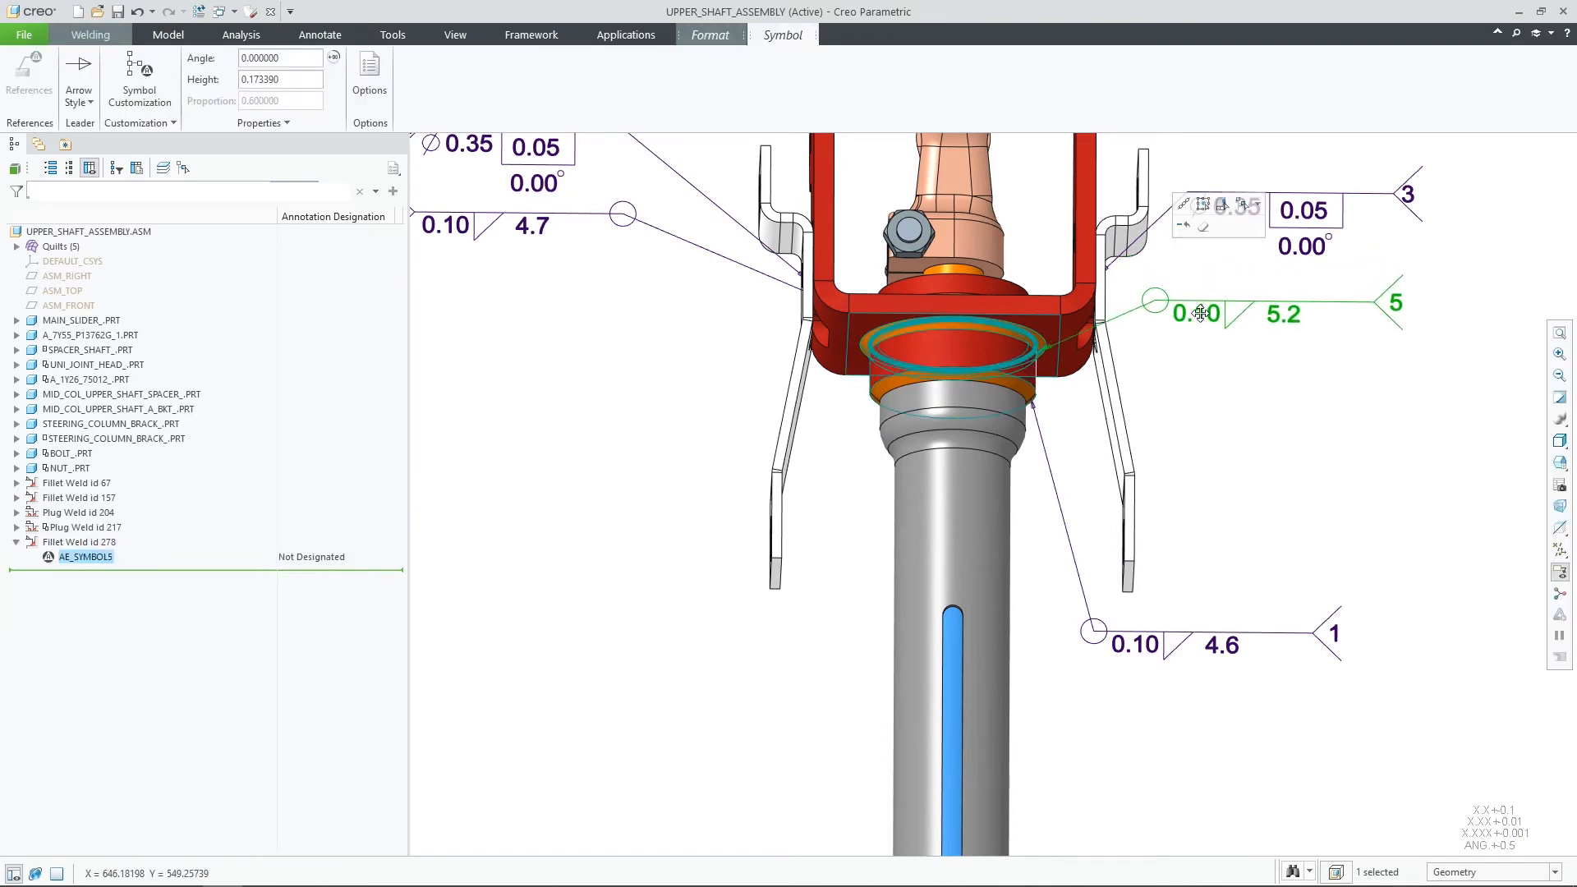
{"action": "right_click", "coordinate": [1200, 312]}
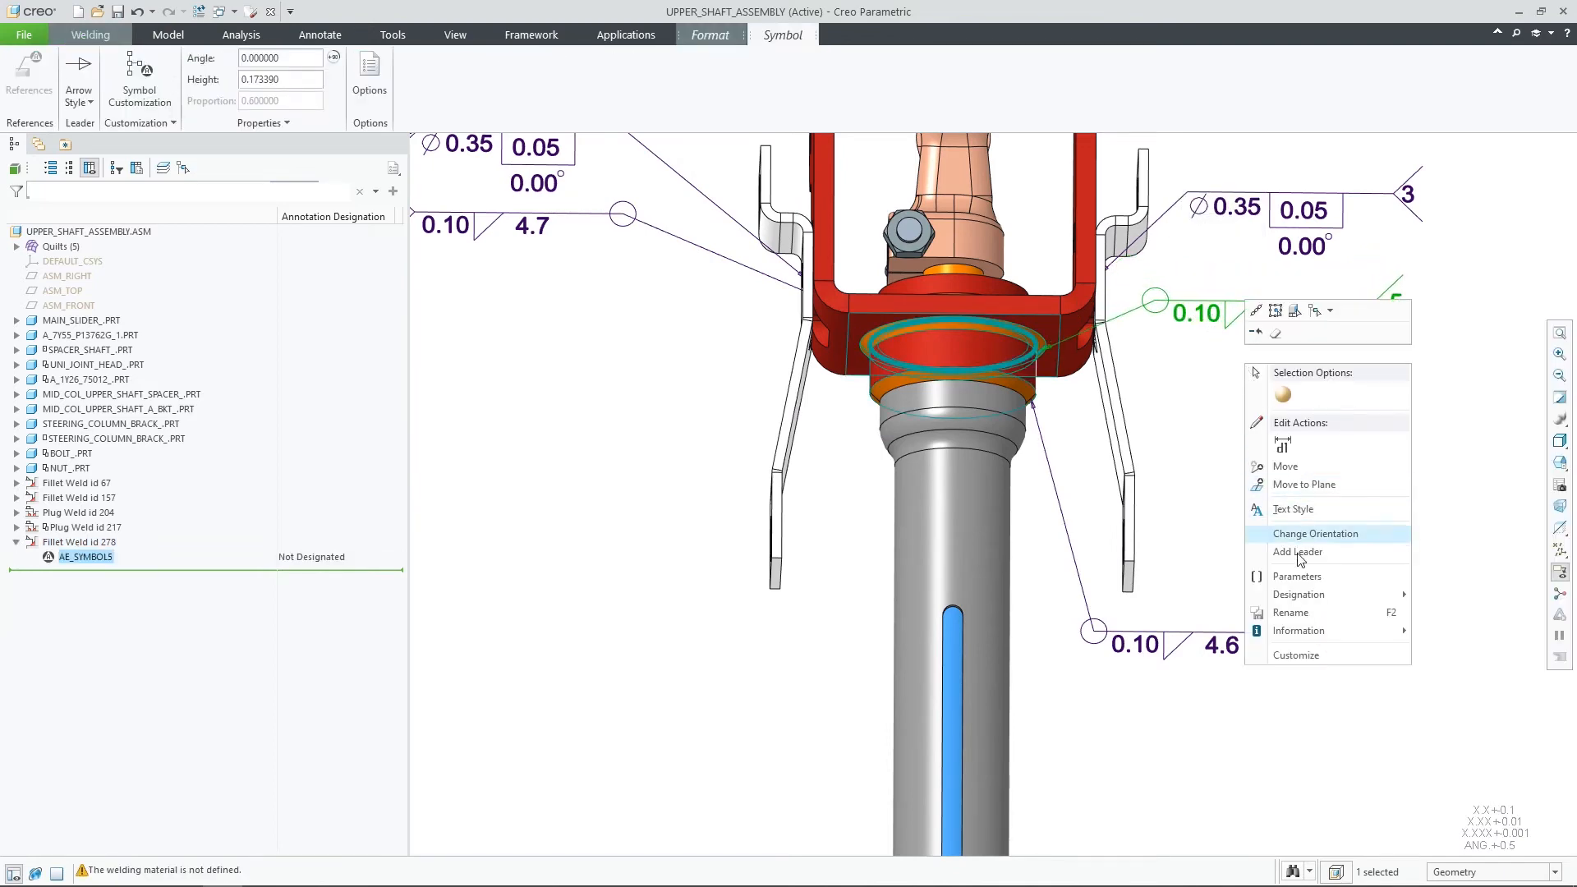
{"action": "left_click", "coordinate": [1296, 576]}
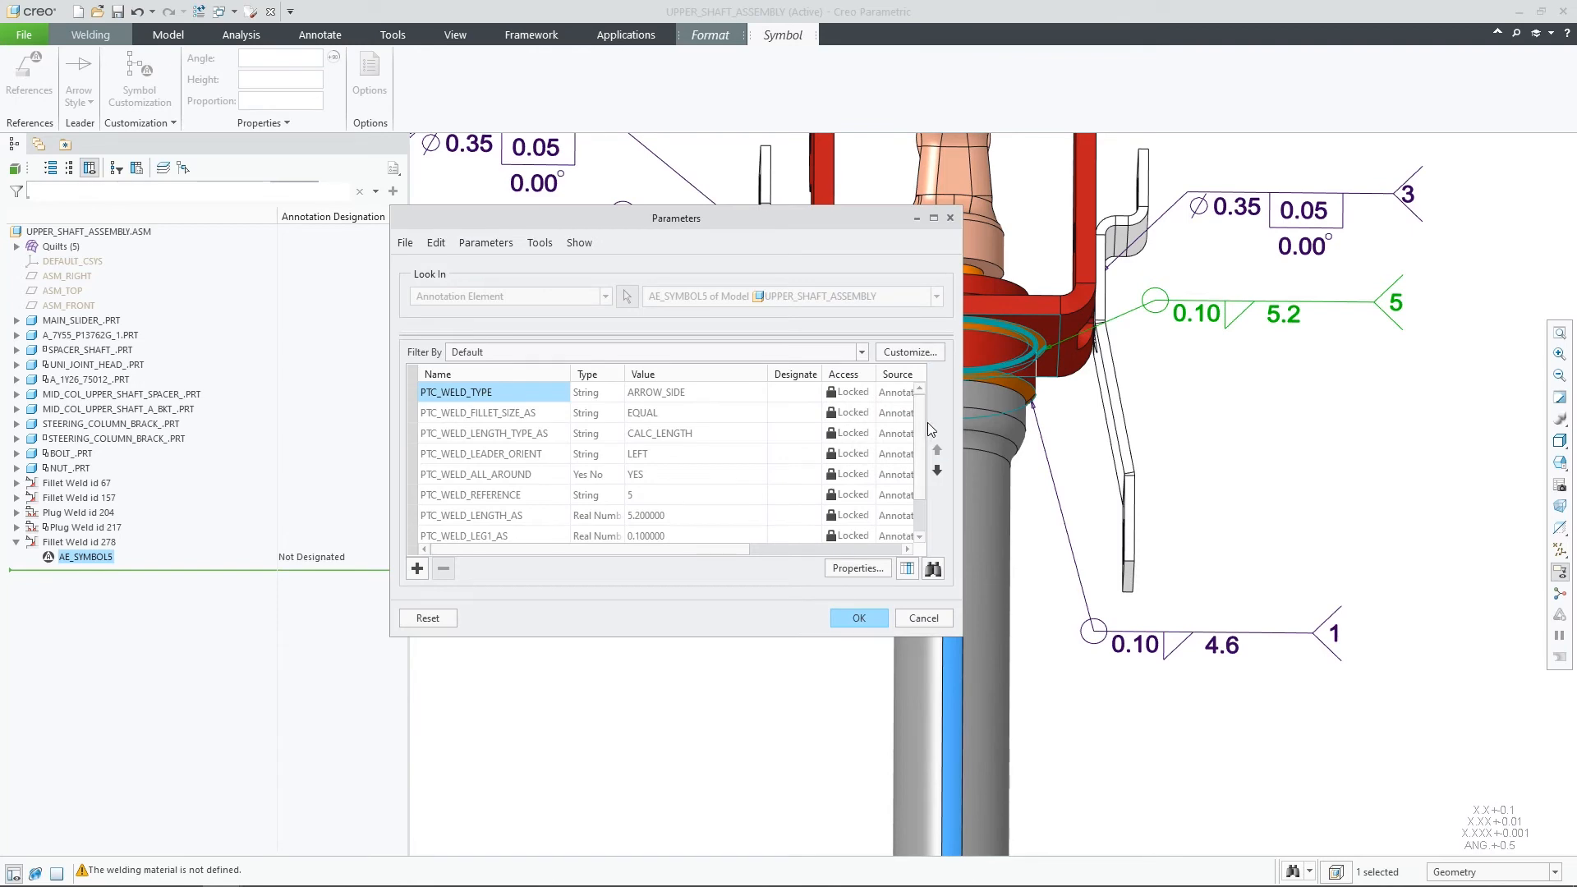
{"action": "scroll", "scroll_direction": "down", "scroll_amount": 3}
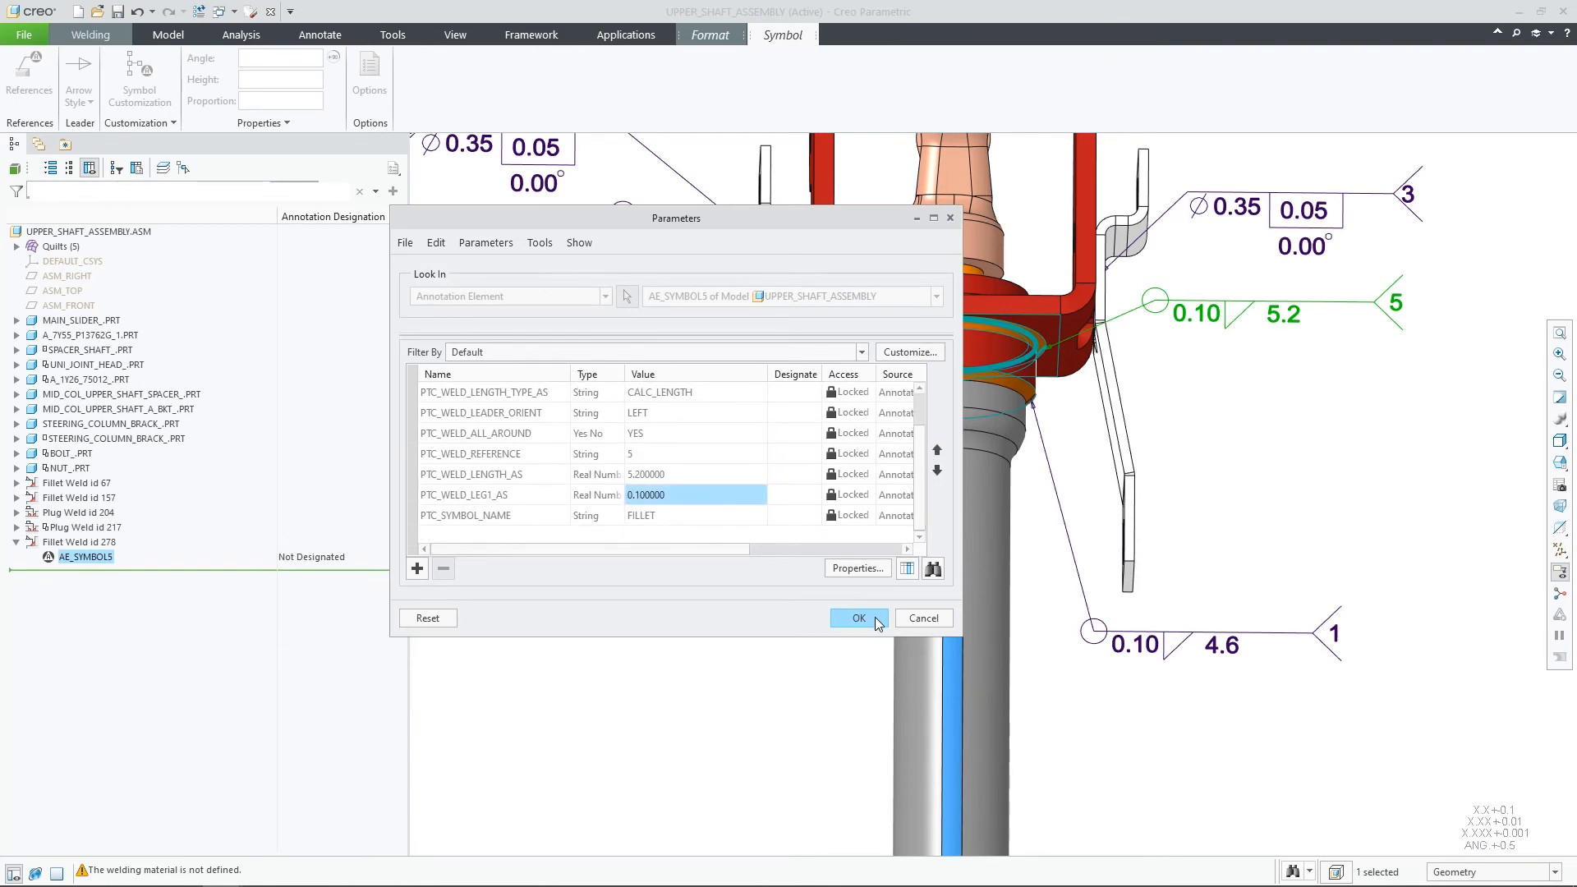
{"action": "left_click", "coordinate": [855, 617]}
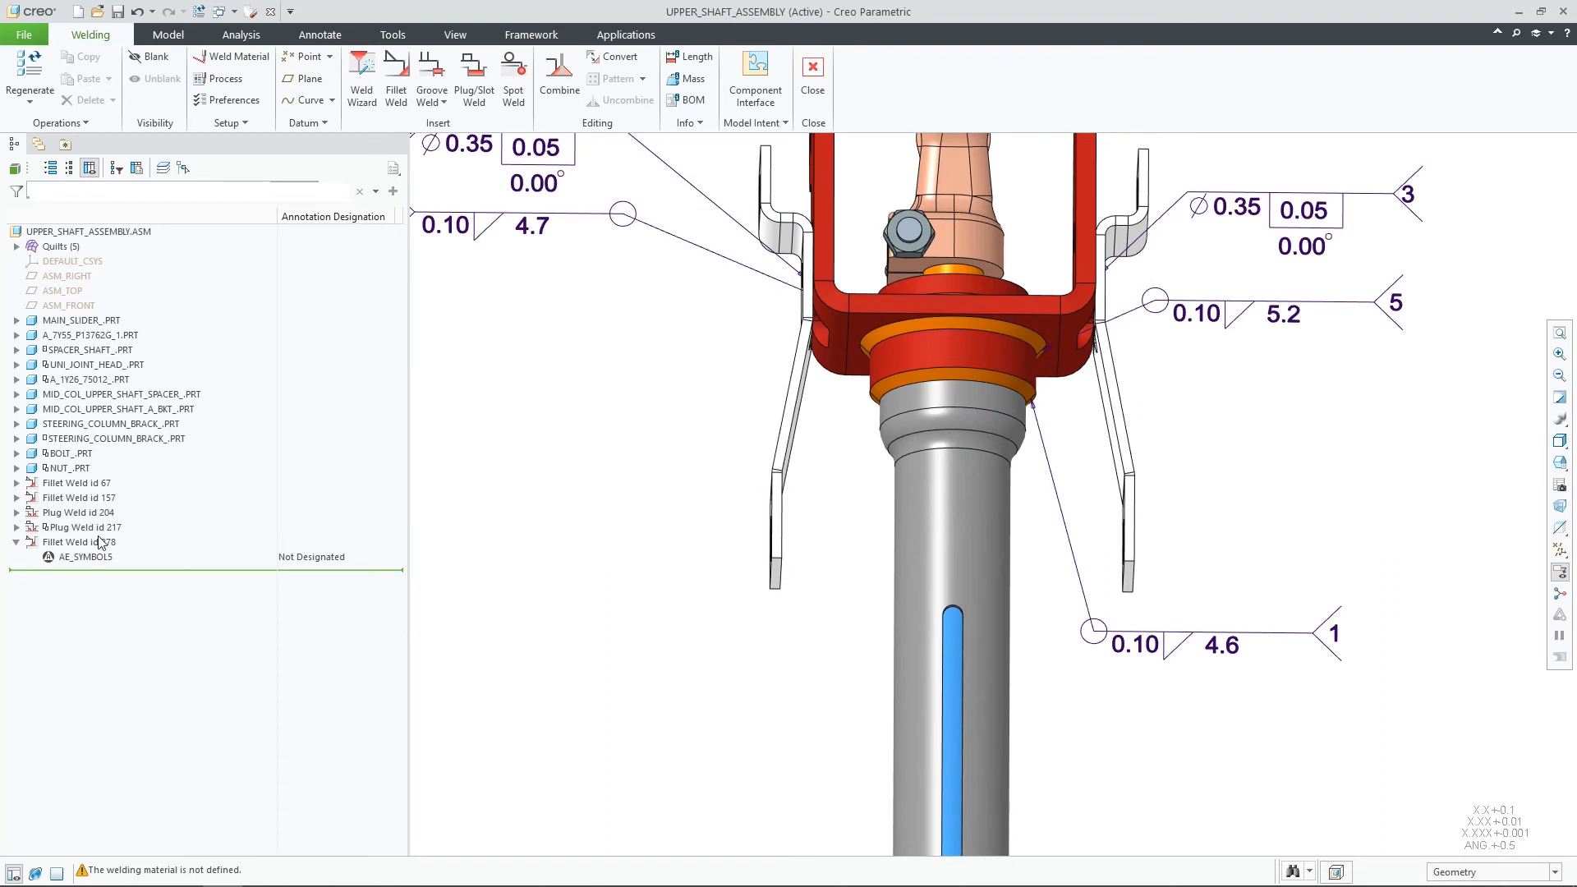
Redefine fillet weld 278 with leg size 0.15.
{"action": "left_click", "coordinate": [79, 542]}
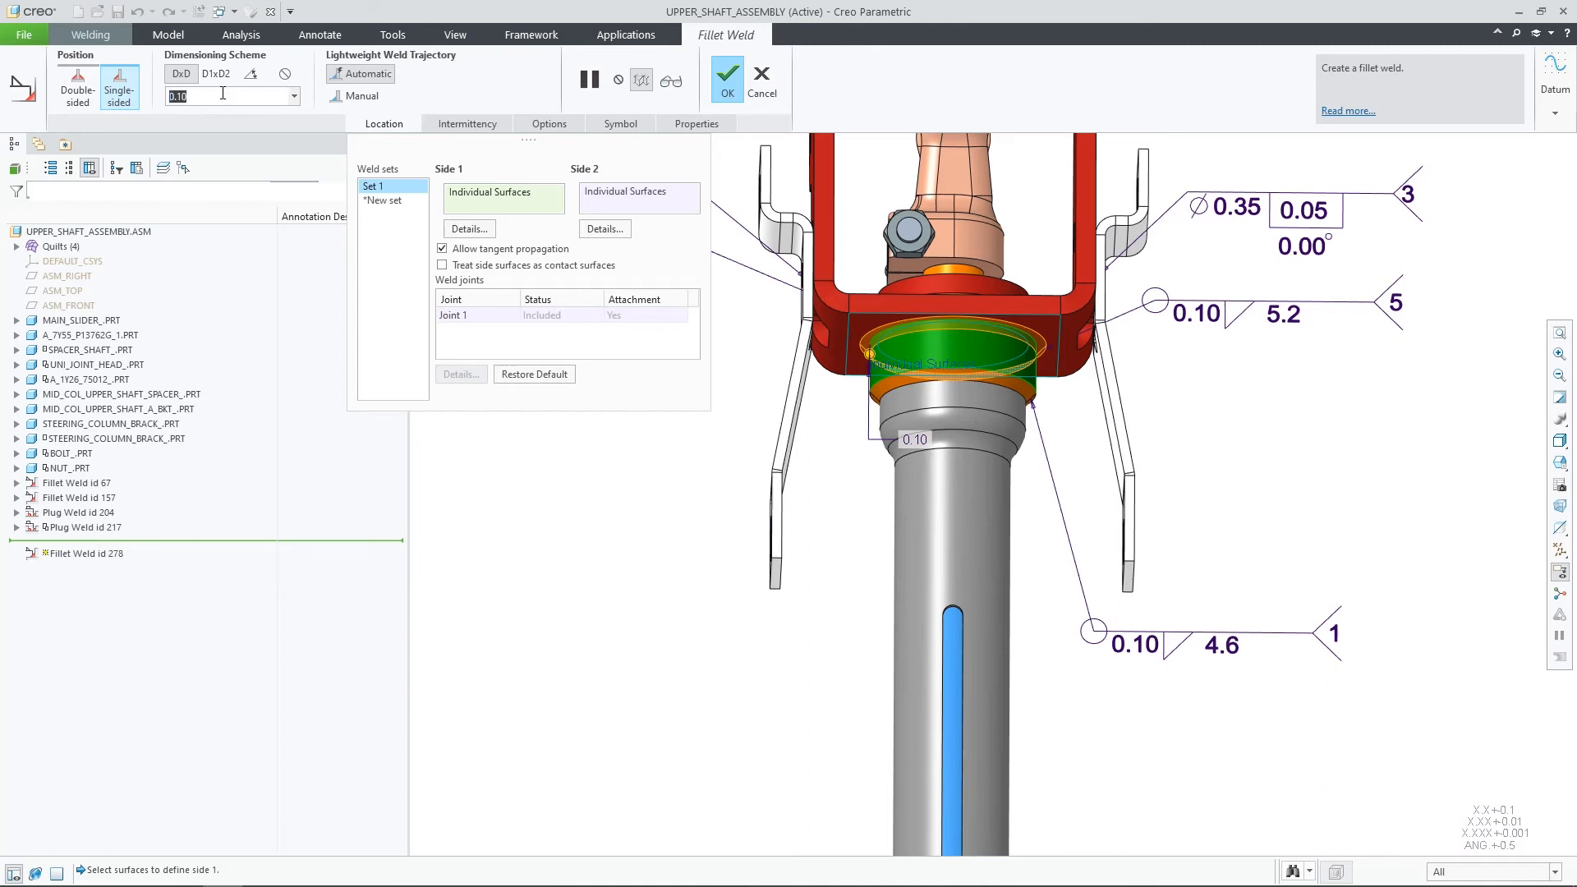
{"action": "type", "text": "0.15"}
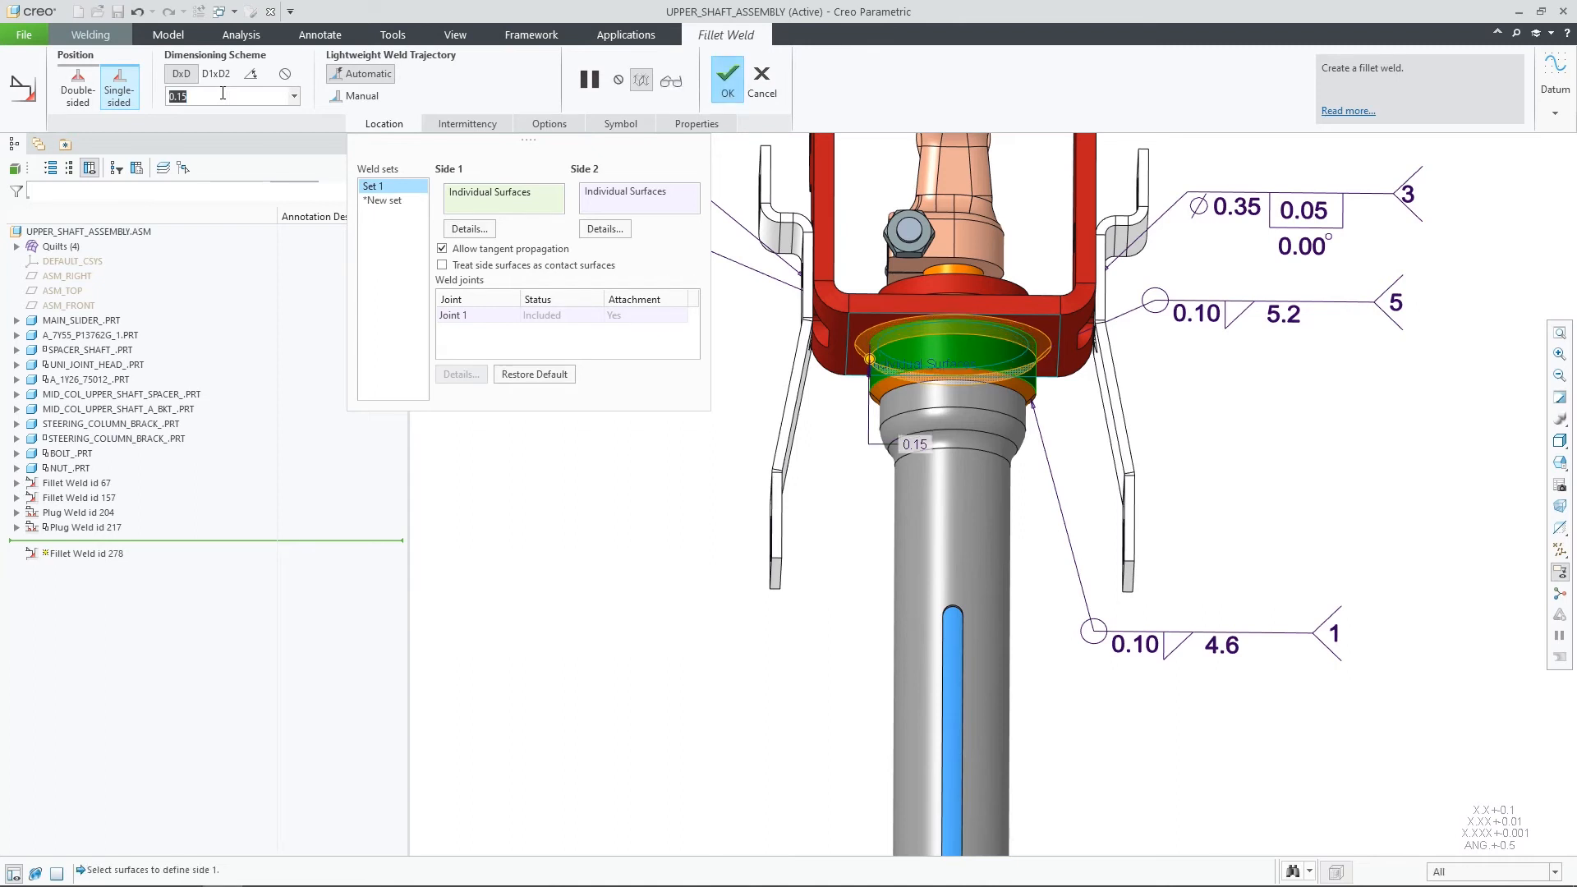
{"action": "left_click", "coordinate": [726, 79]}
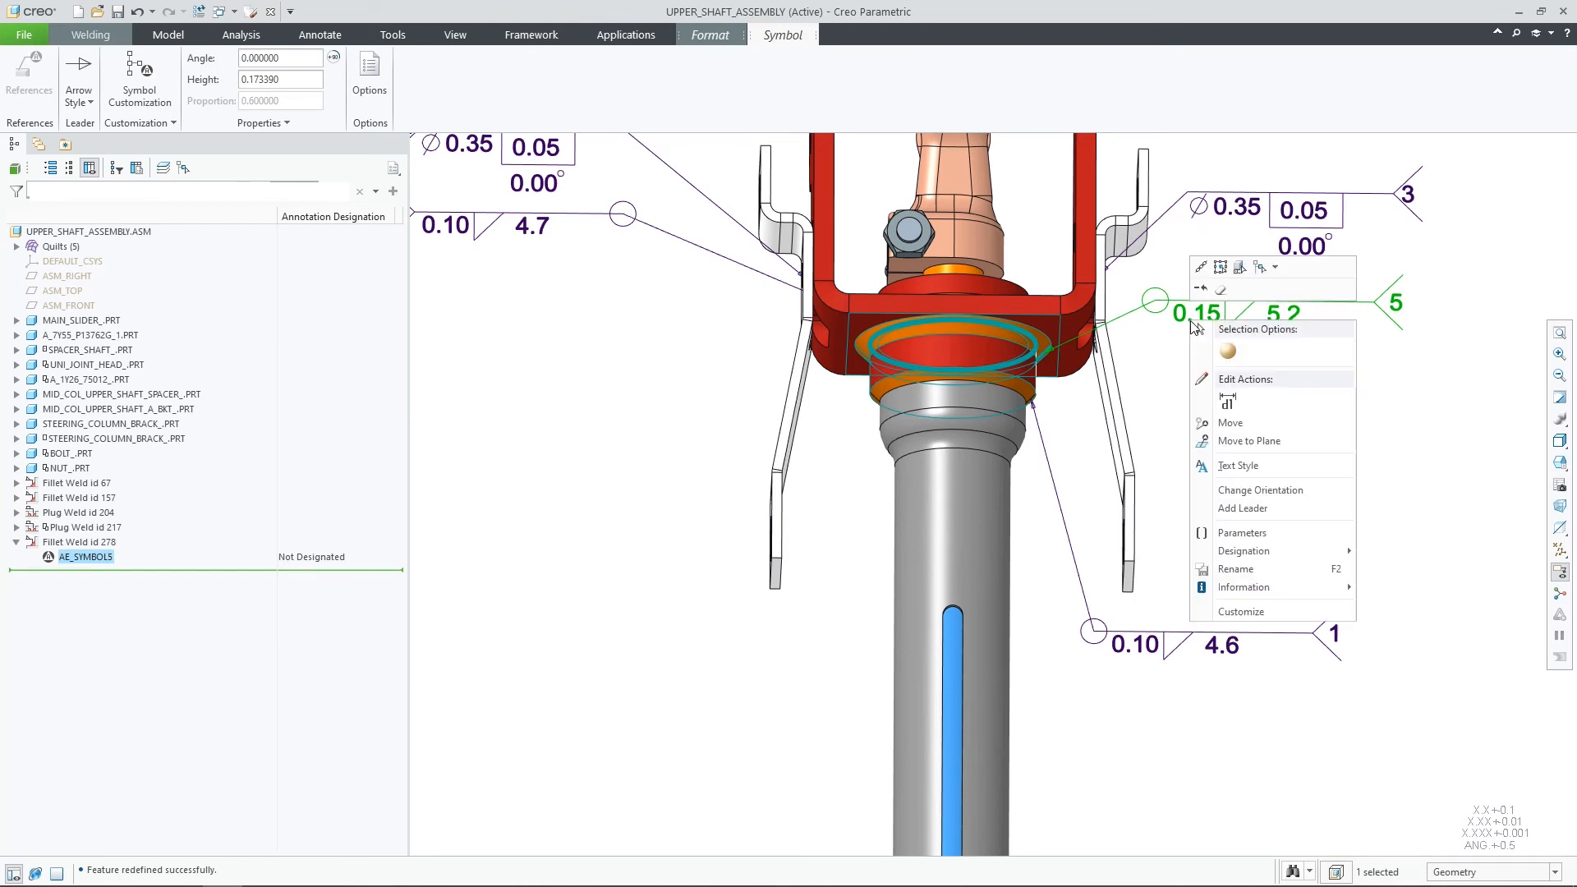
Confirm the weld leg parameter reads 0.15, then bring up the weld symbol's Options.
{"action": "left_click", "coordinate": [1242, 532]}
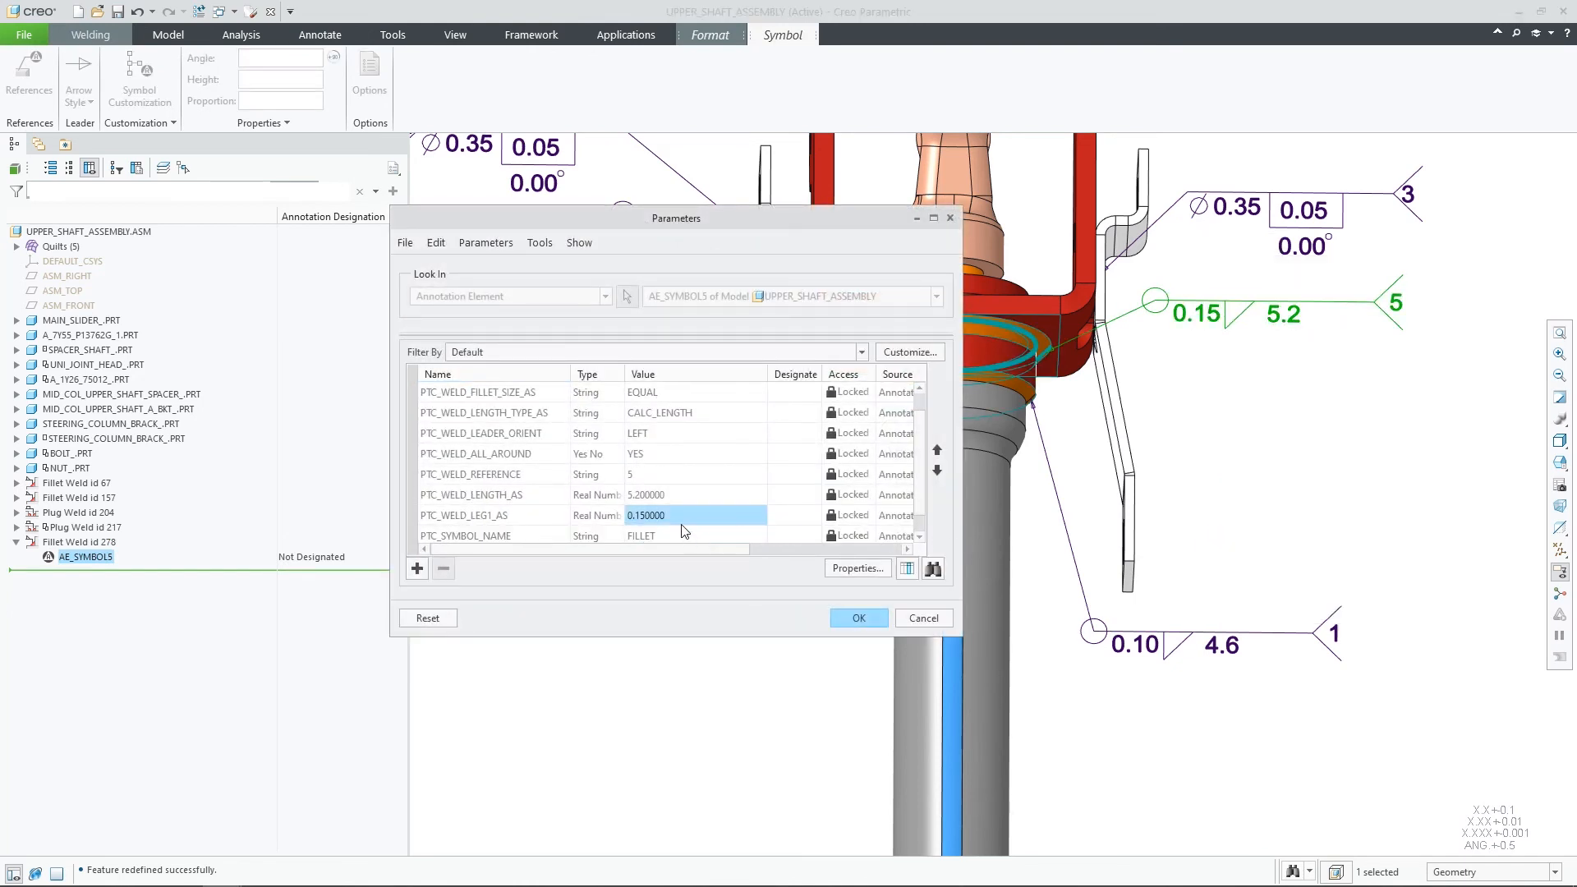
{"action": "left_click", "coordinate": [858, 618]}
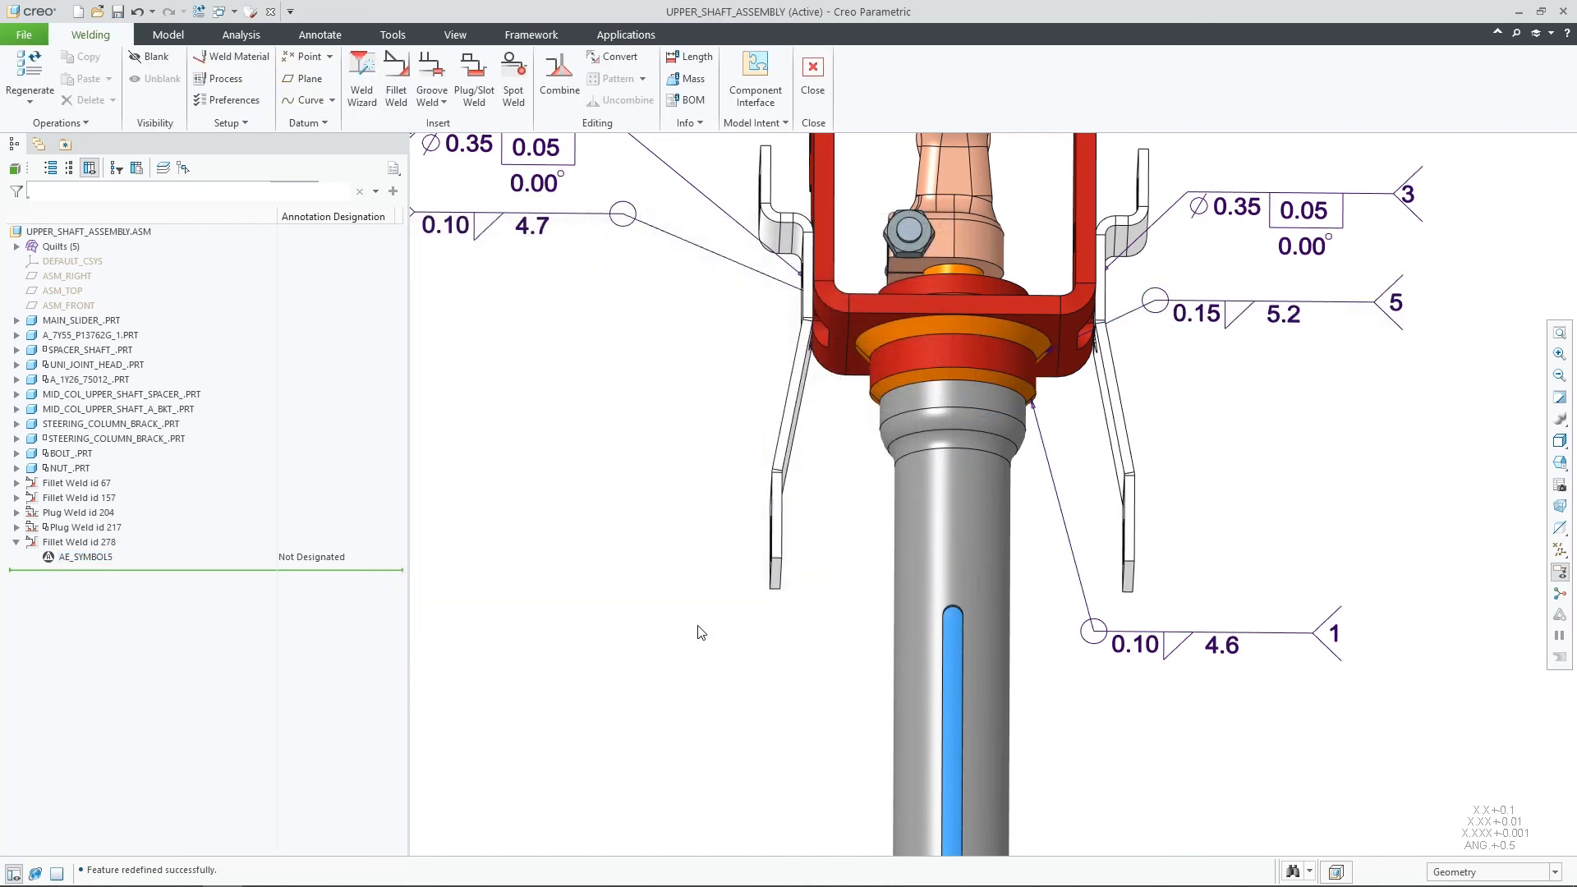
{"action": "left_click", "coordinate": [82, 557]}
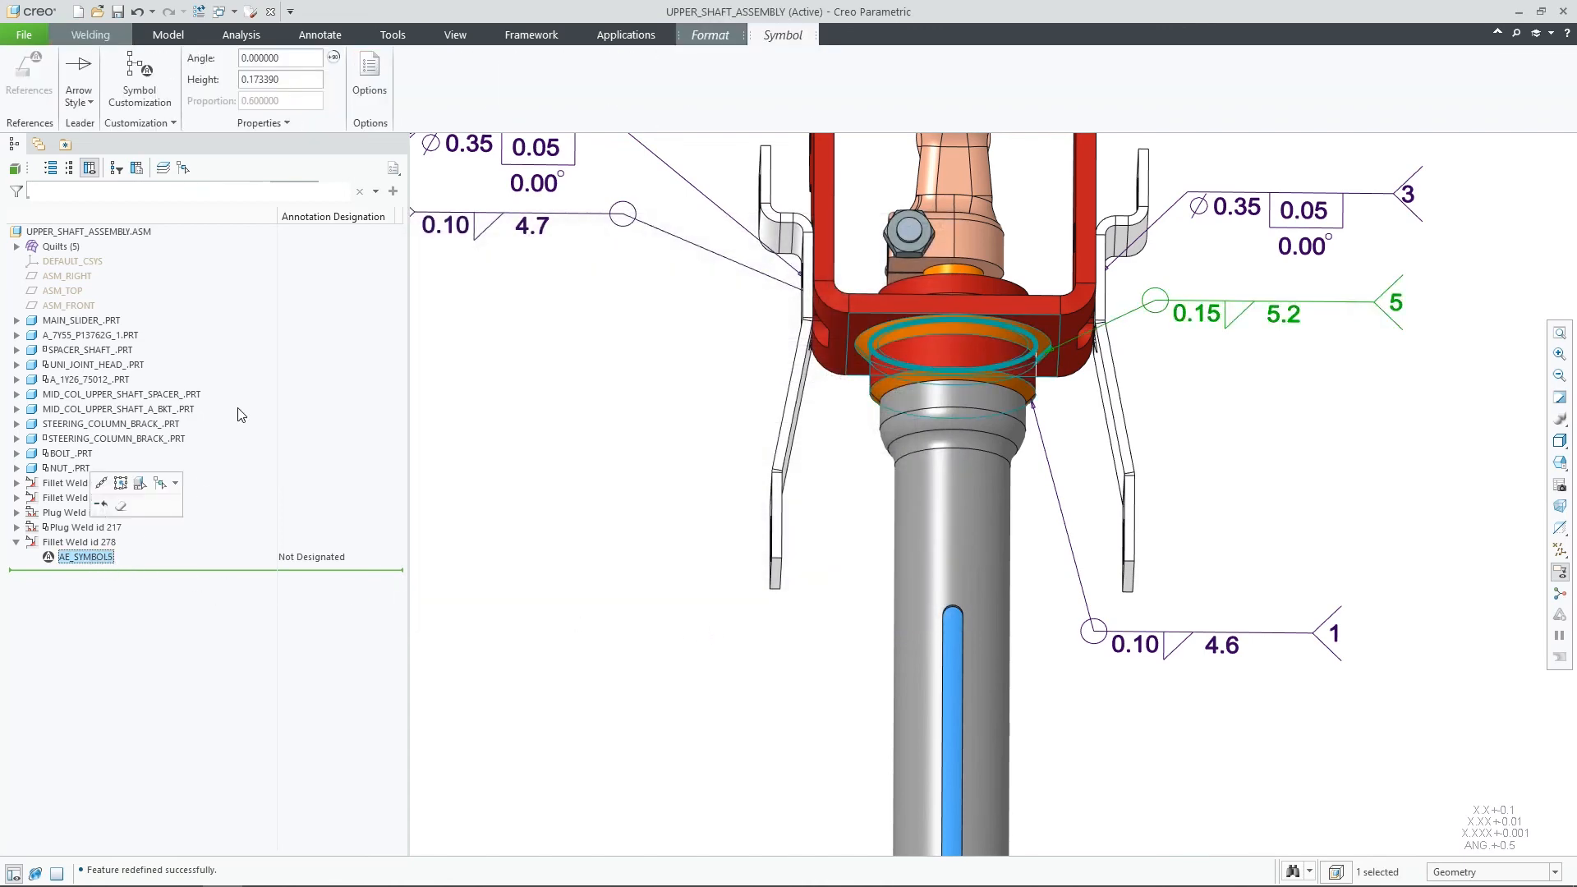
{"action": "left_click", "coordinate": [369, 76]}
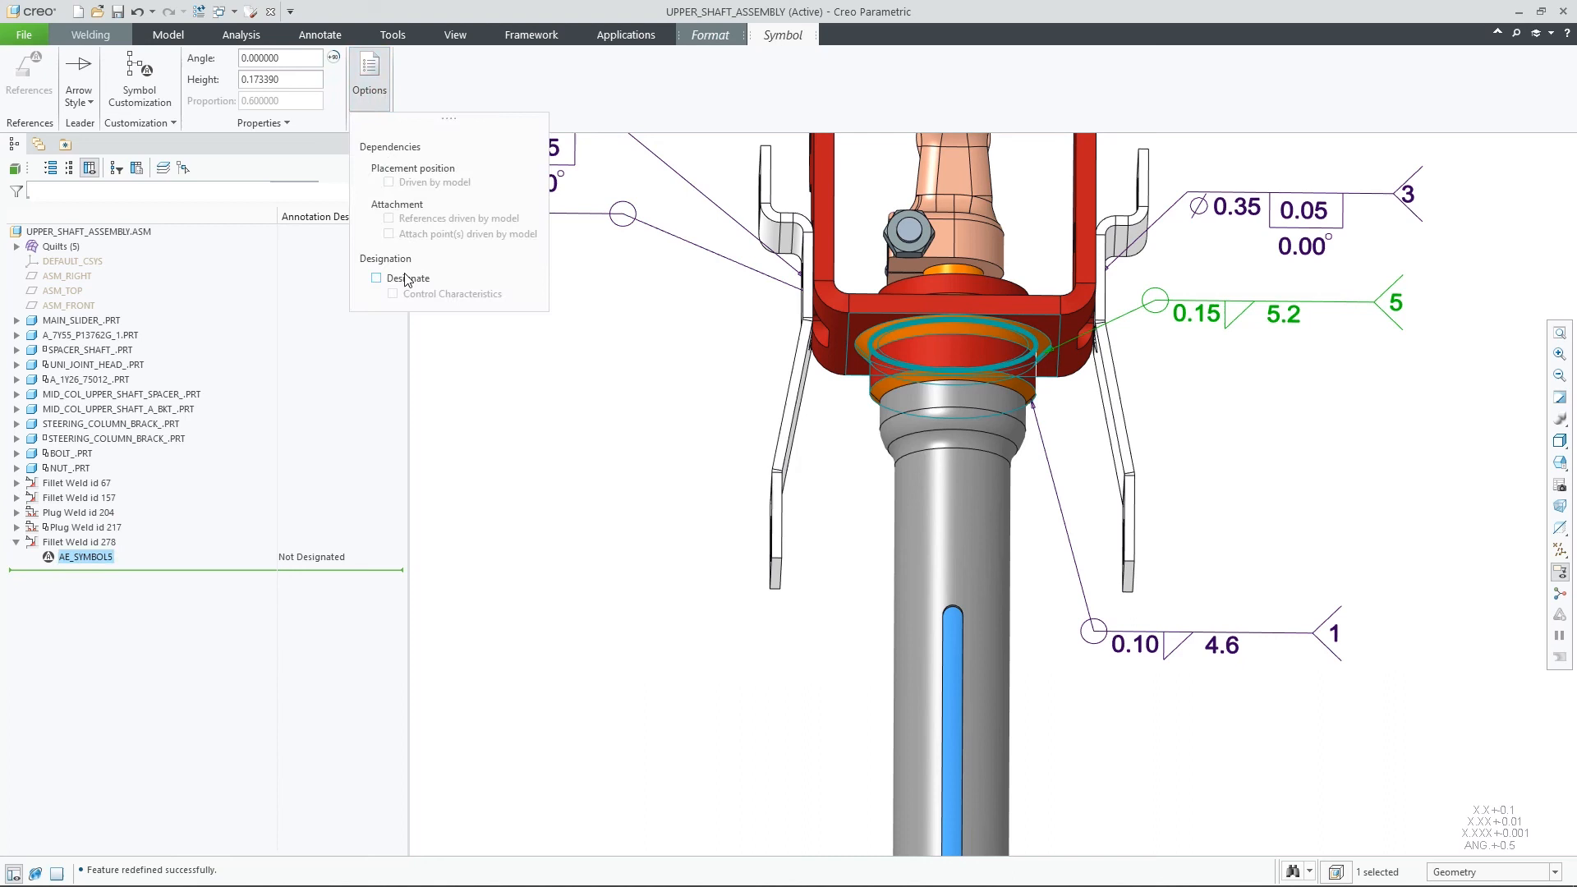